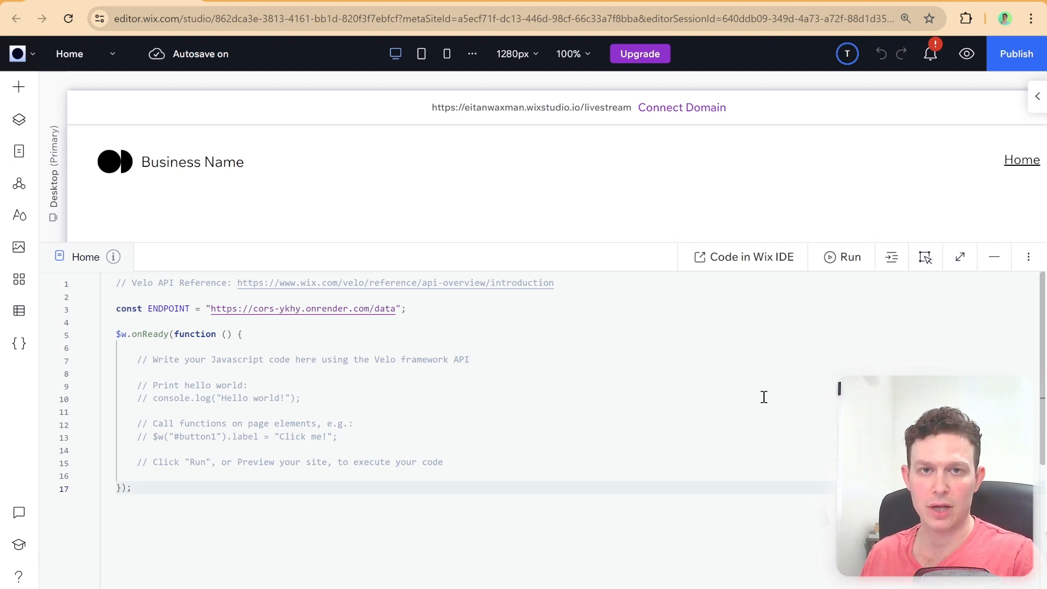
pyautogui.moveTo(759, 391)
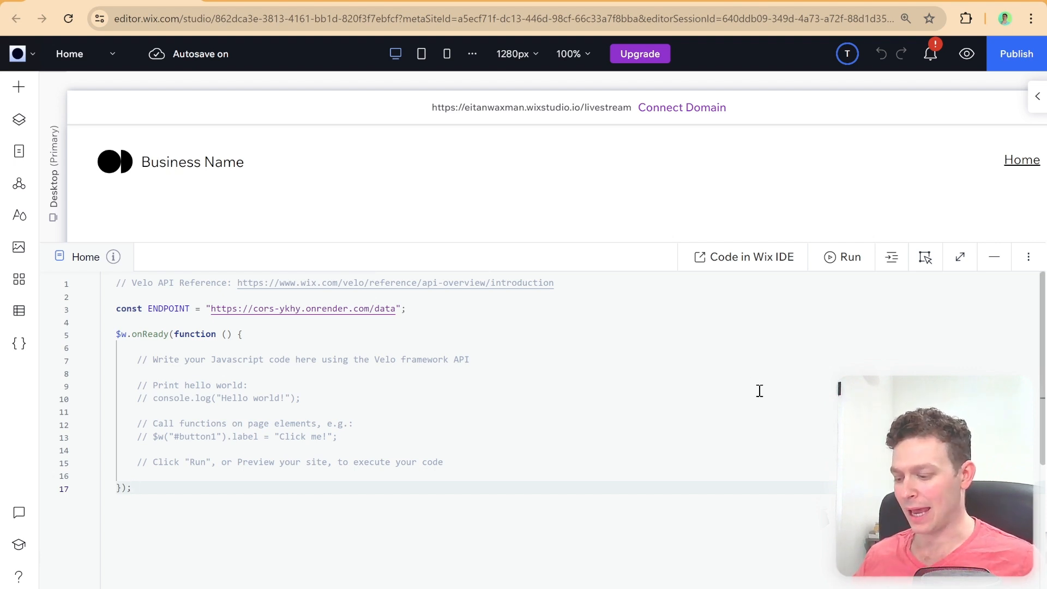
pyautogui.moveTo(465, 419)
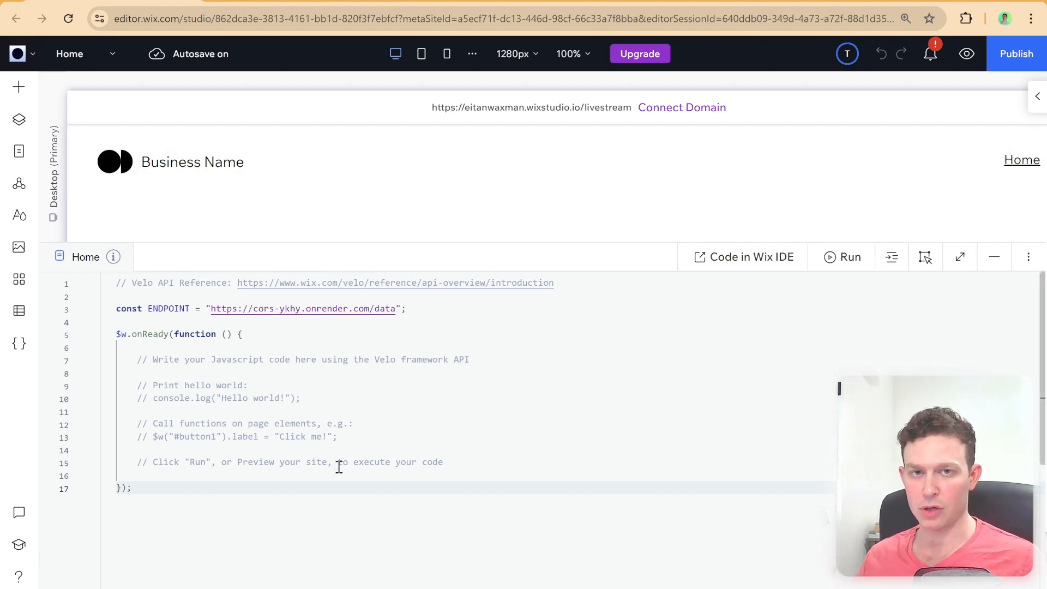
pyautogui.moveTo(98, 273)
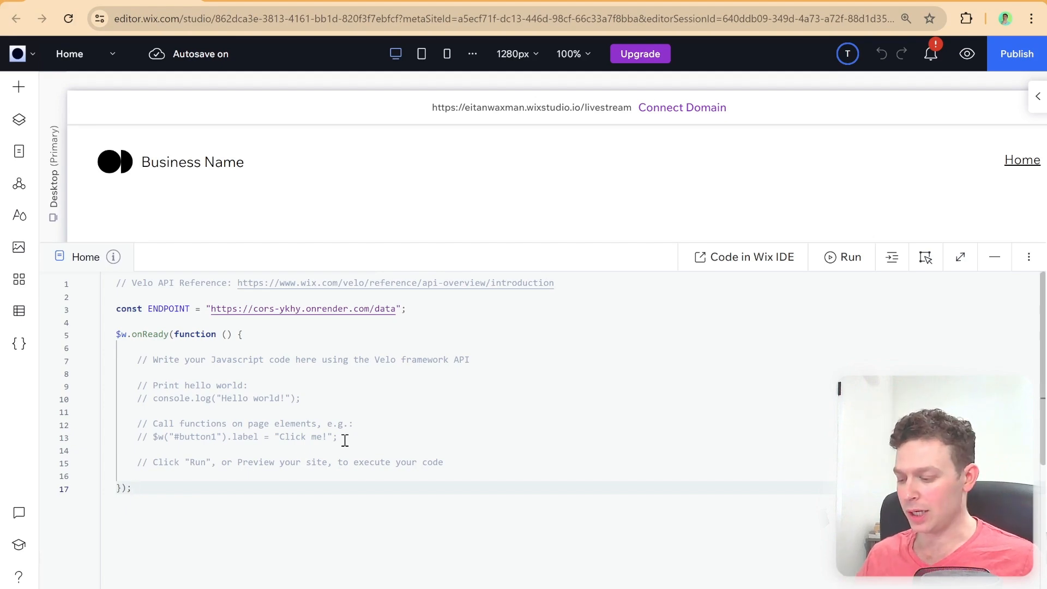
# Scroll the Home page code to reach the leftover template comments.
pyautogui.scroll(-3)
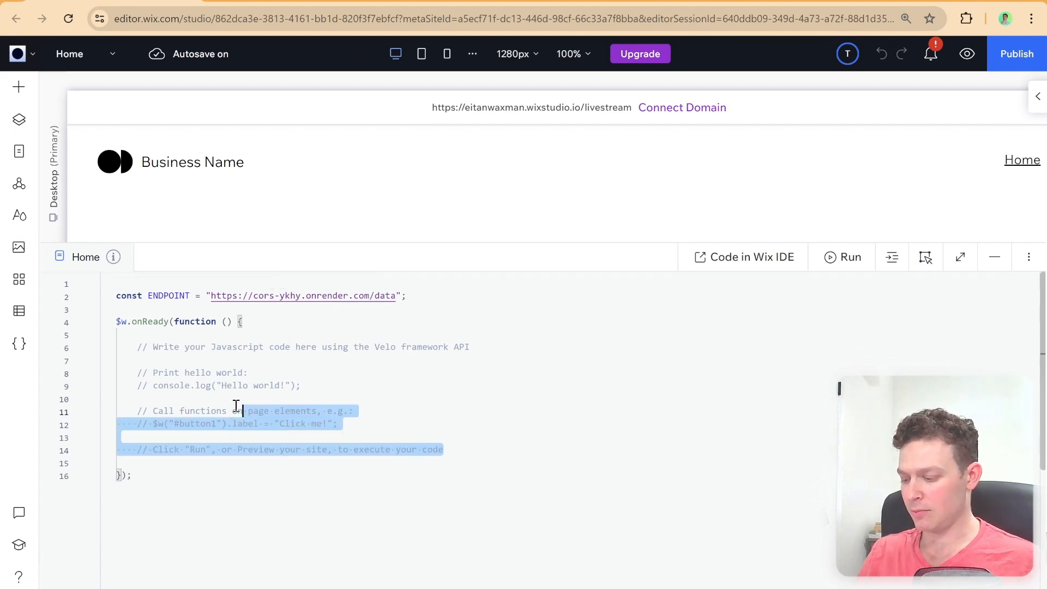
# Delete the template comments and insert an empty async getAPIData function below onReady.
pyautogui.press('Delete')
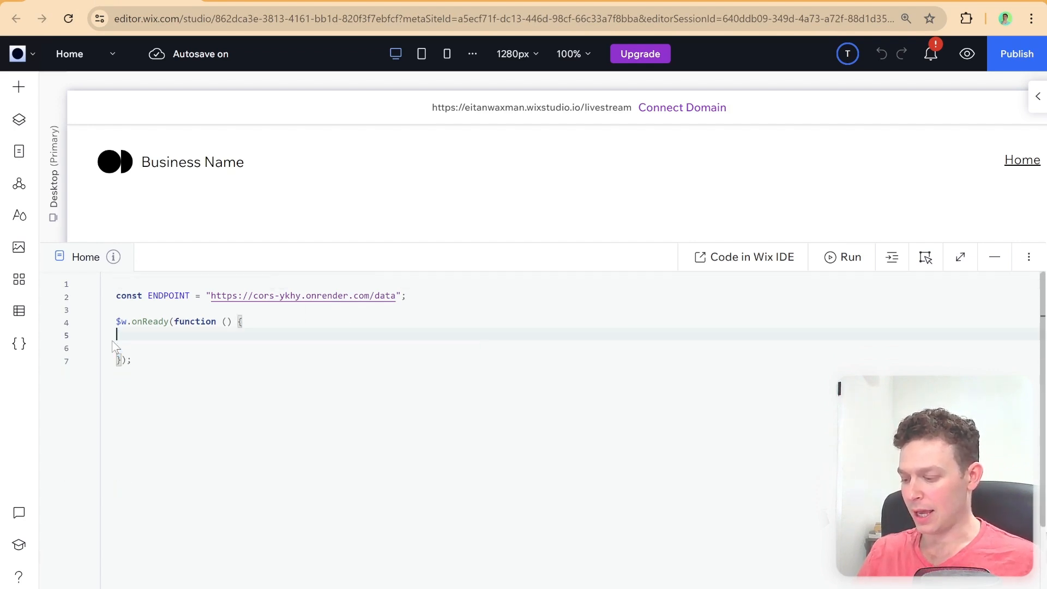
pyautogui.press('Backspace')
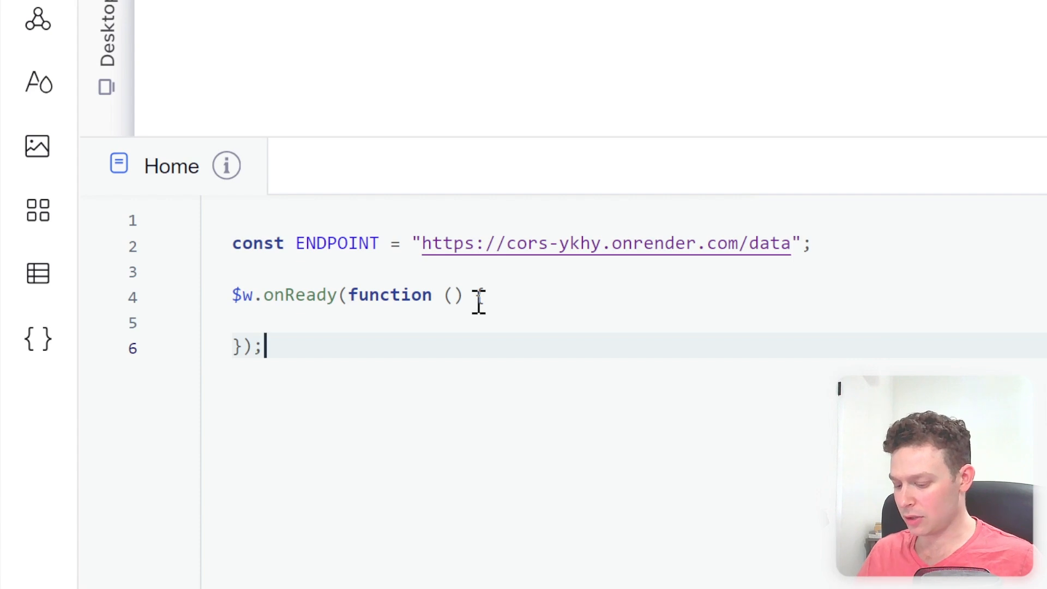
pyautogui.write('a')
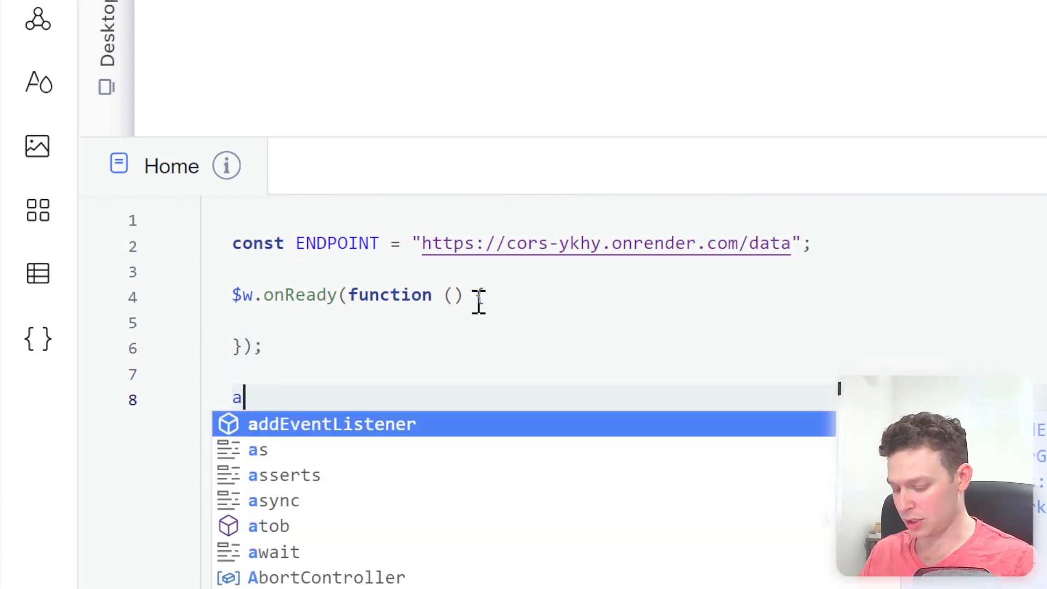
pyautogui.click(272, 501)
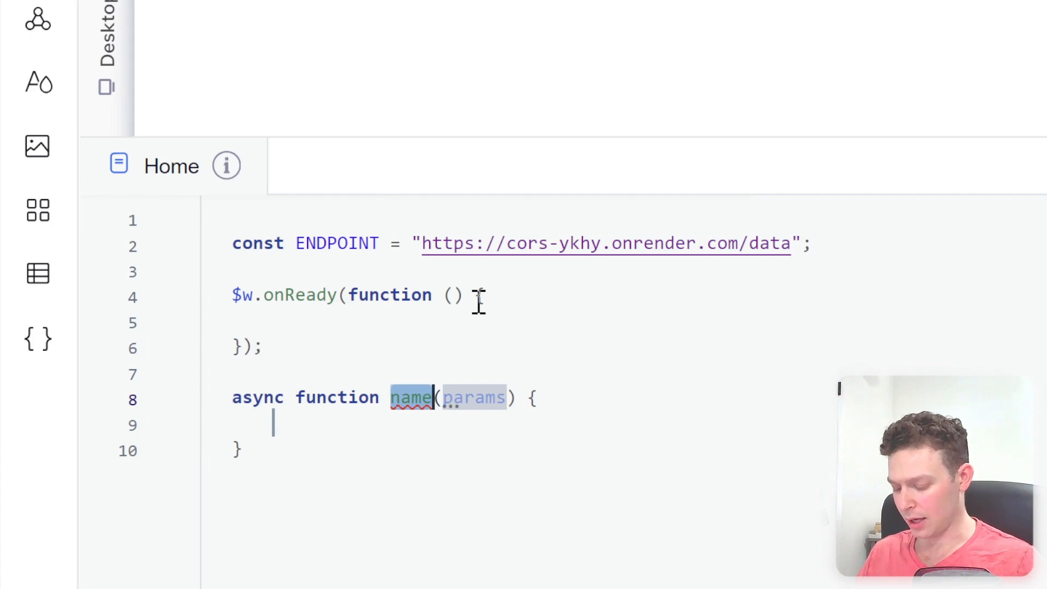
pyautogui.write('getAPIData')
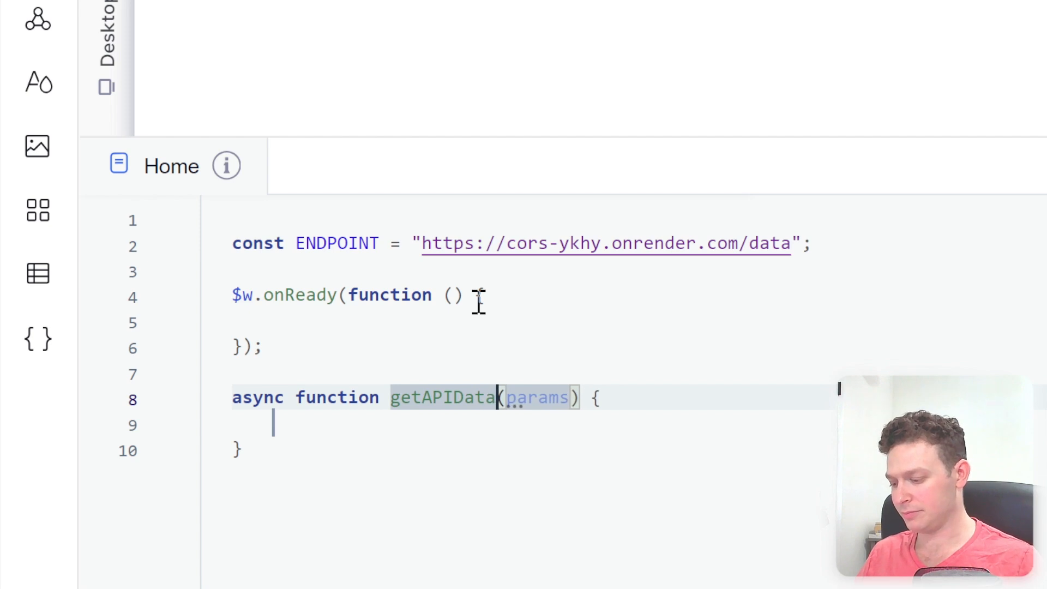
pyautogui.moveTo(484, 421)
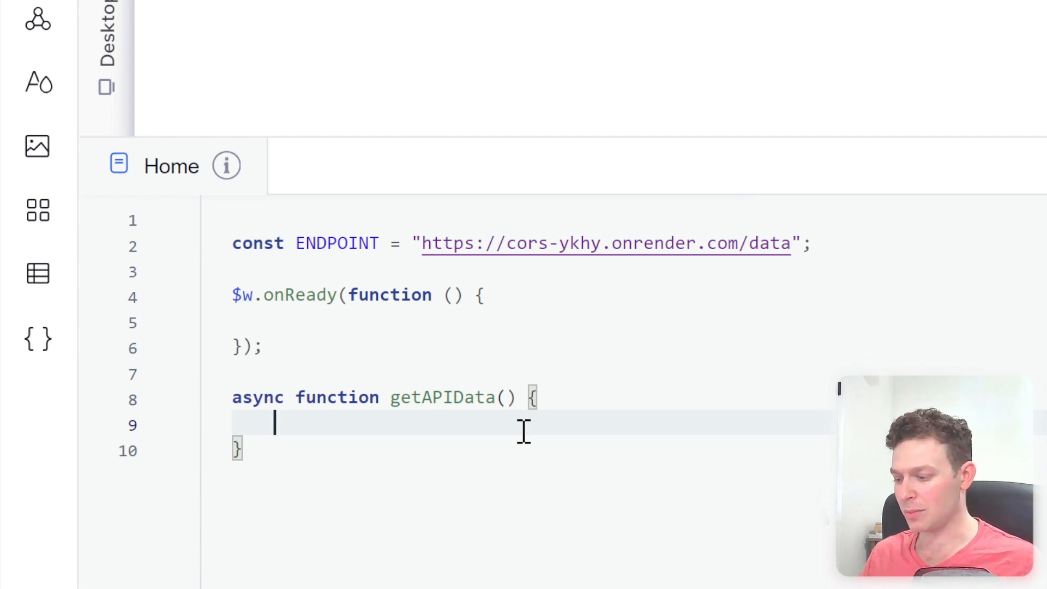
# Add import {fetch} from 'wix-fetch' on line 1 of the Home page code.
pyautogui.write('import {fet')
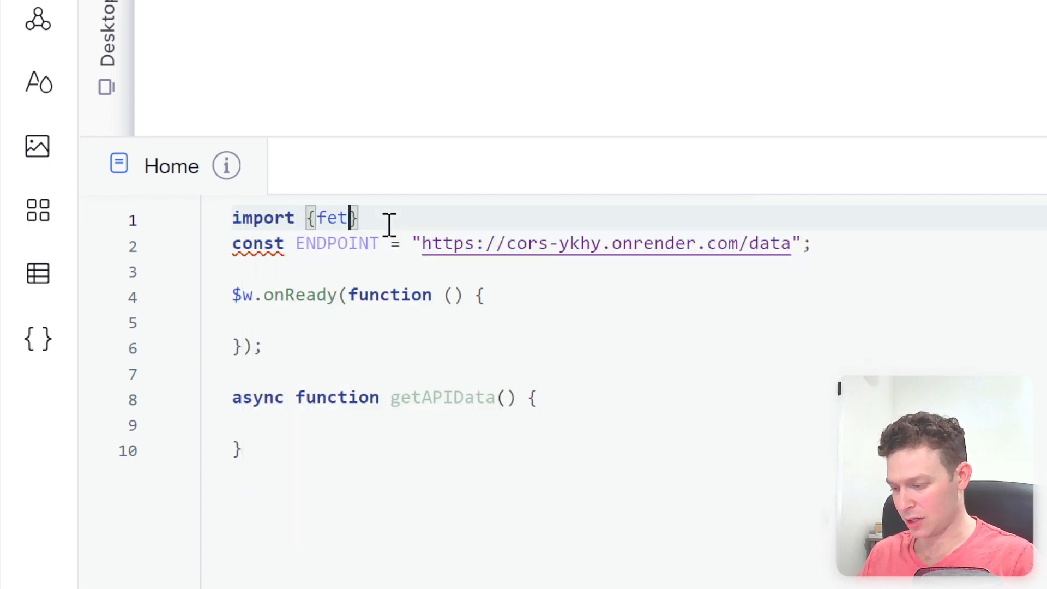
pyautogui.write("ch} from '")
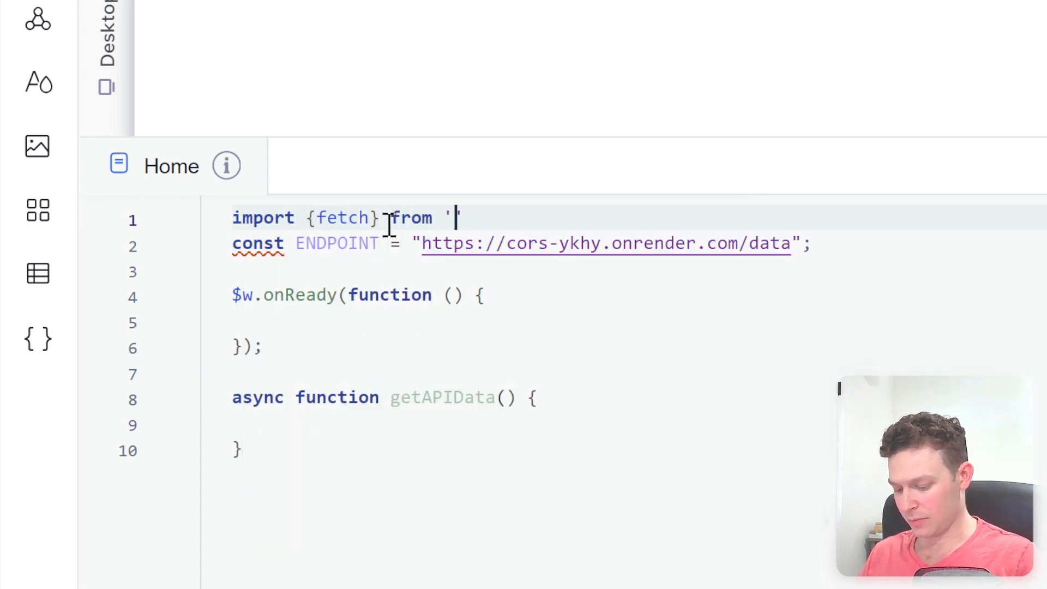
pyautogui.write('wix-fetch')
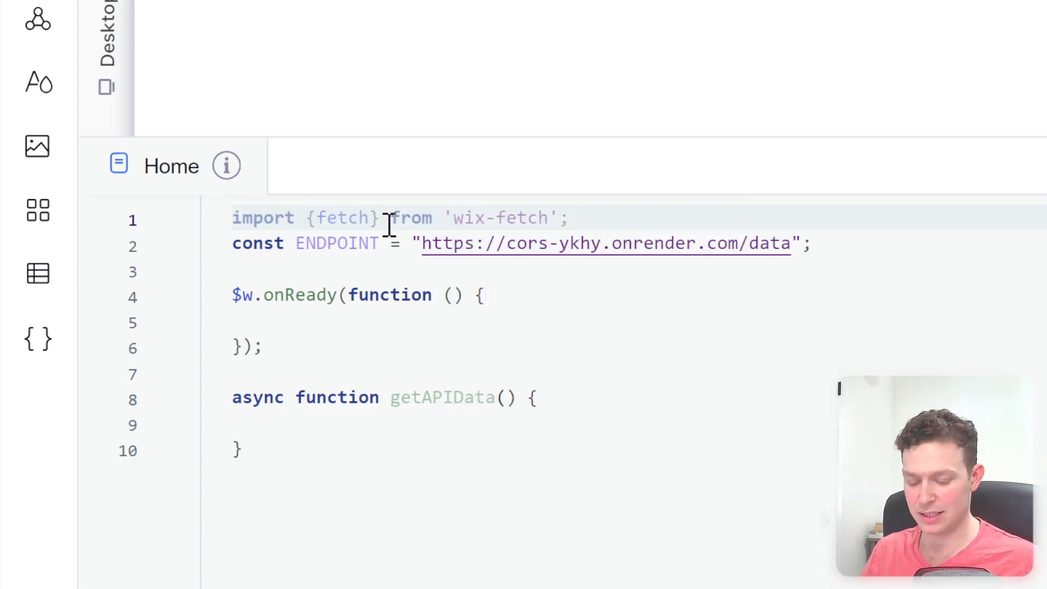
pyautogui.press('enter')
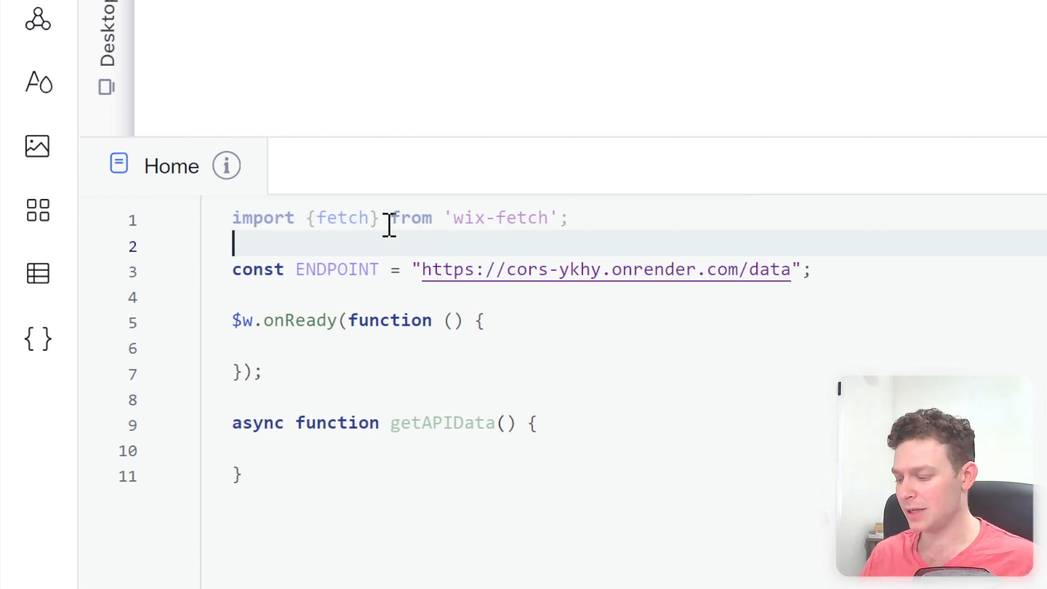
pyautogui.moveTo(379, 292)
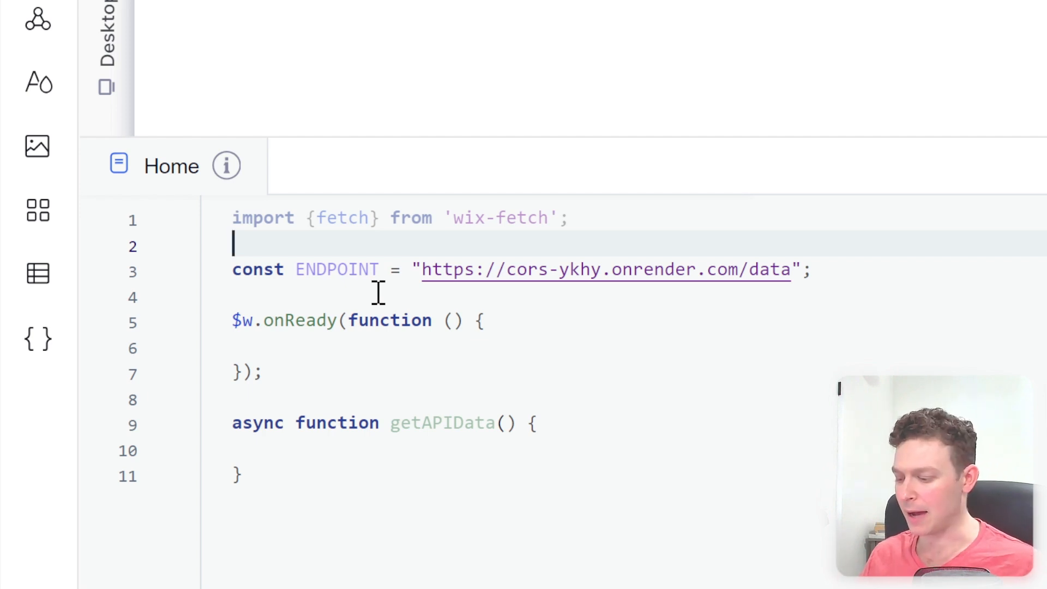
# Inside getAPIData, write const response = await fetch(ENDPOINT);.
pyautogui.click(361, 451)
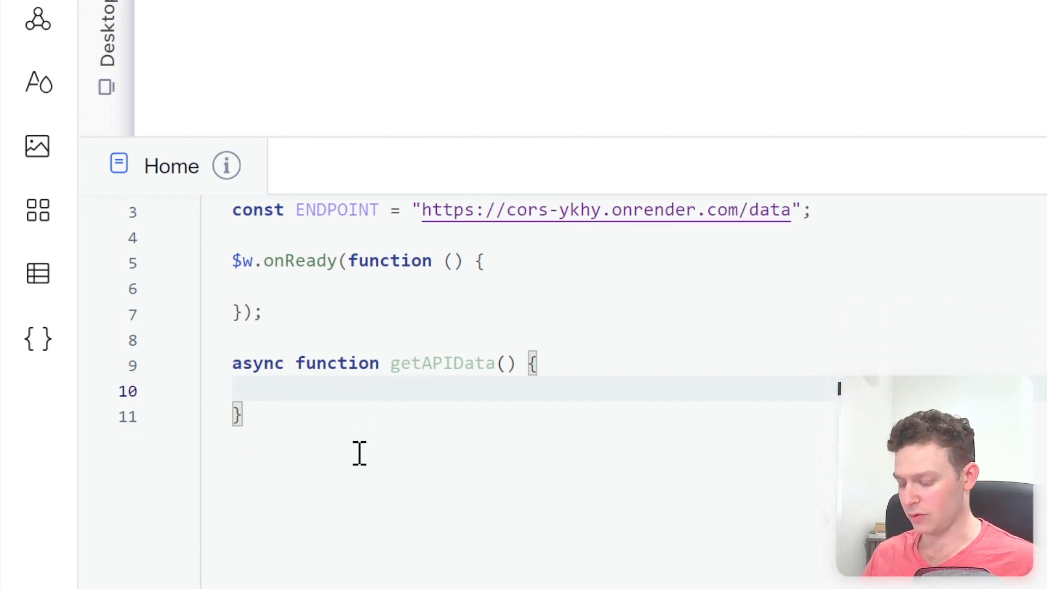
pyautogui.write('const')
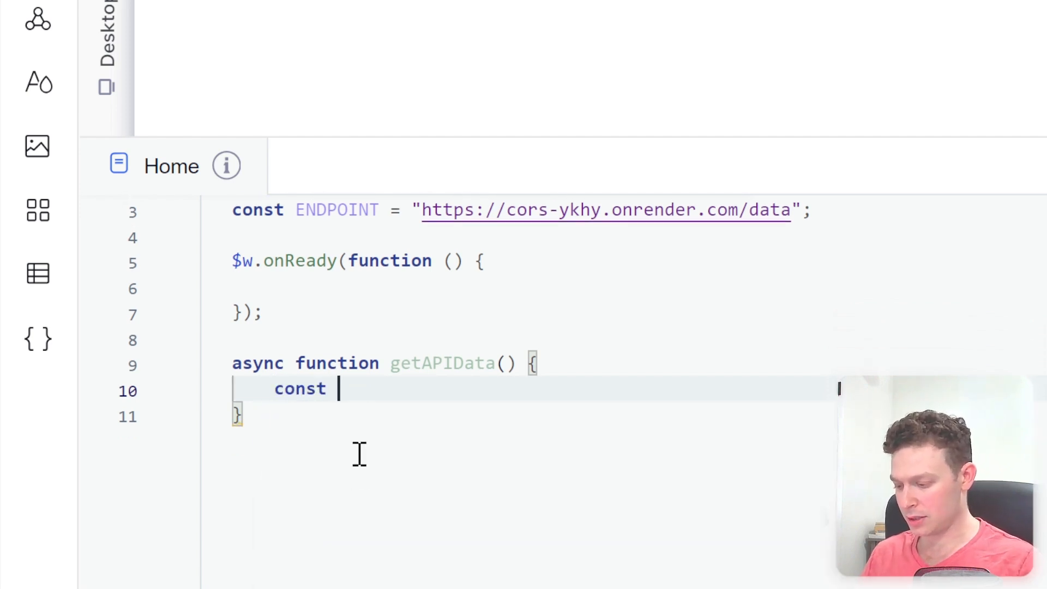
pyautogui.write('response =')
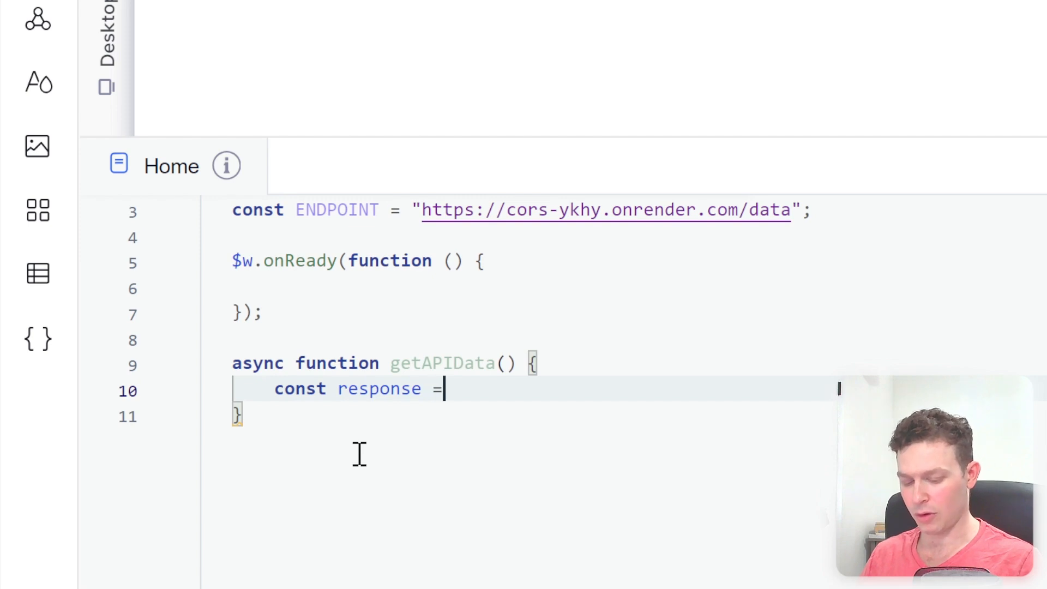
pyautogui.write('await')
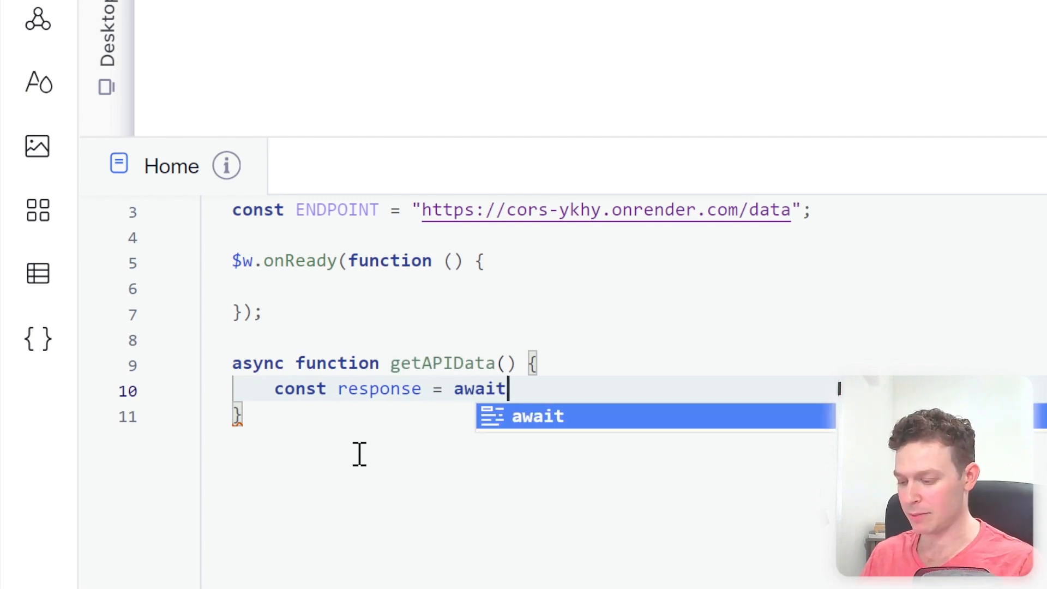
pyautogui.write('fetch(')
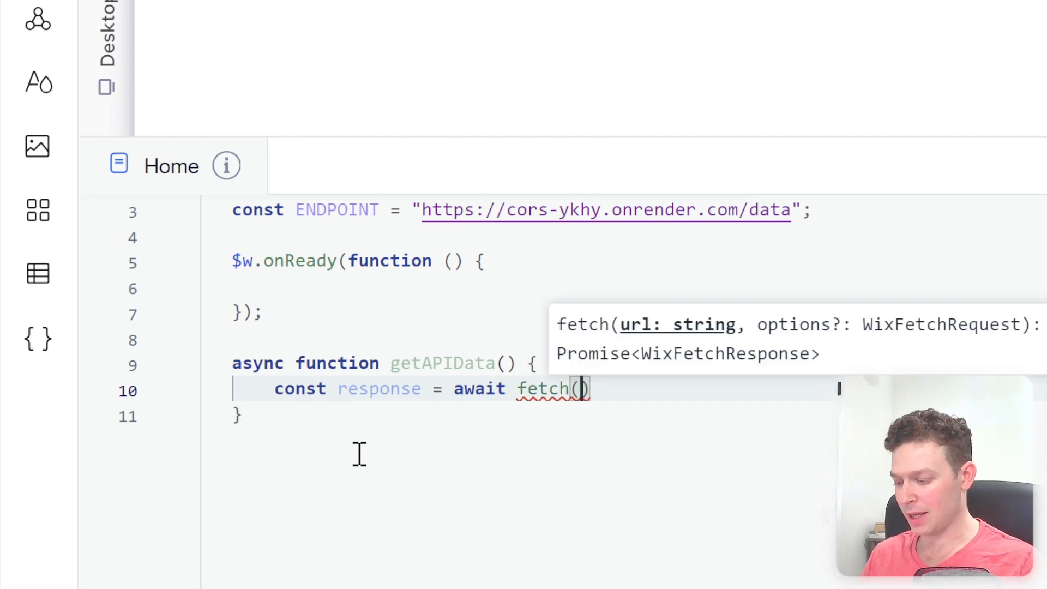
pyautogui.write('ENDPOINT')
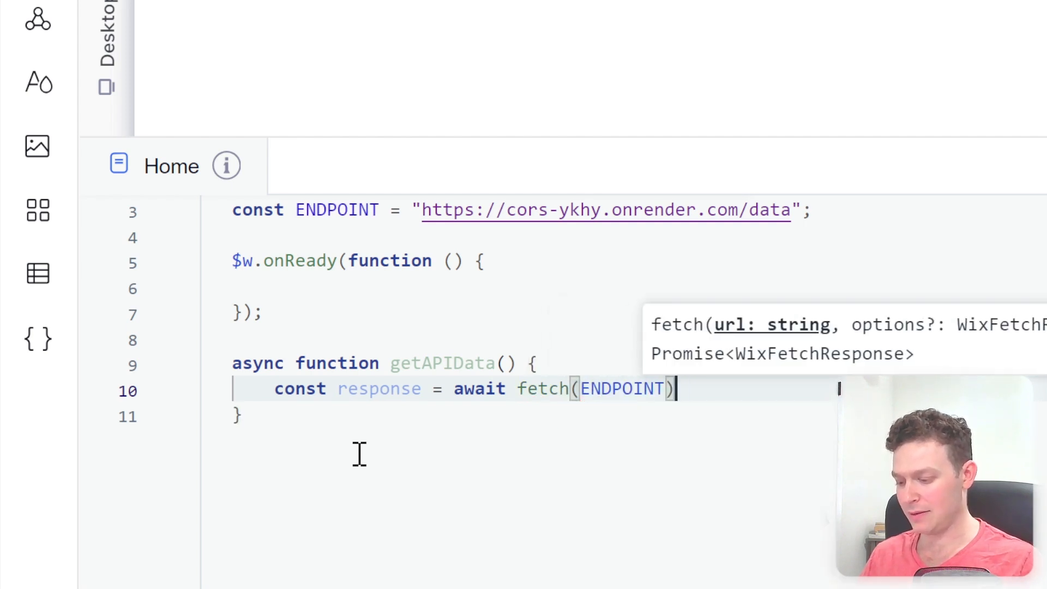
pyautogui.write(';')
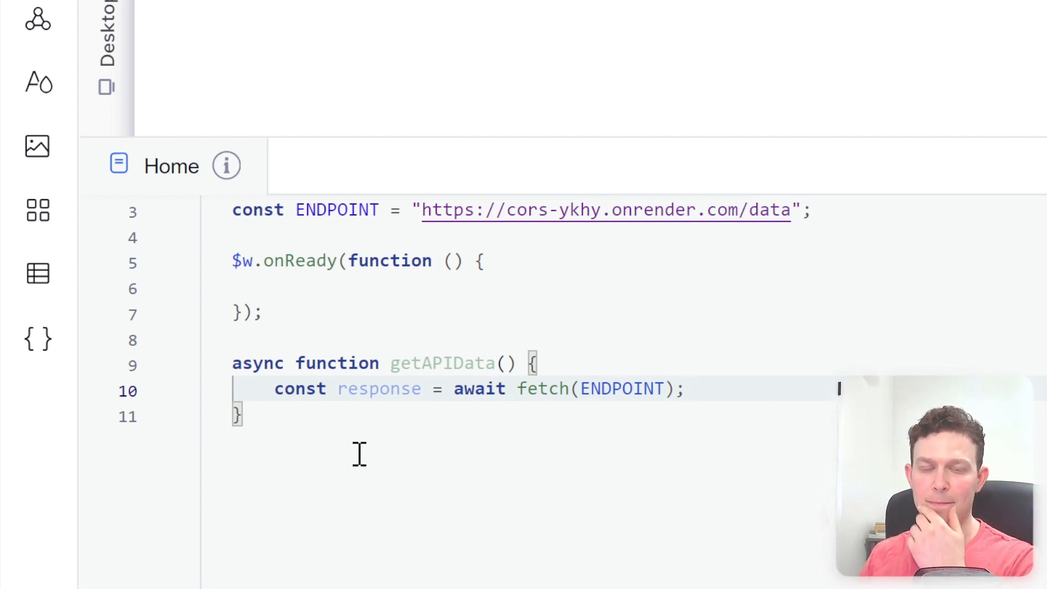
pyautogui.moveTo(374, 388)
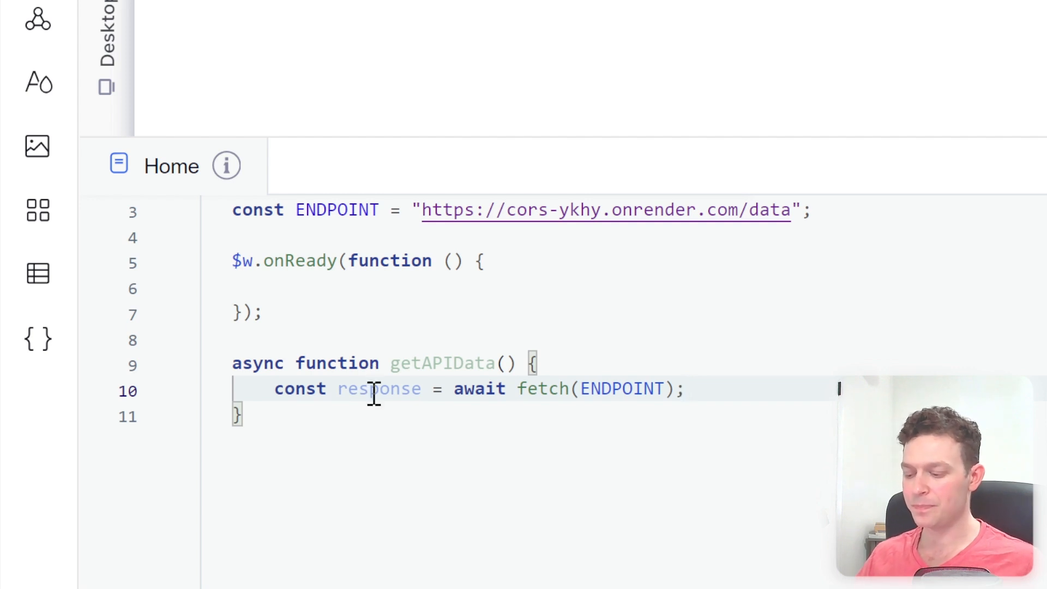
pyautogui.moveTo(379, 388)
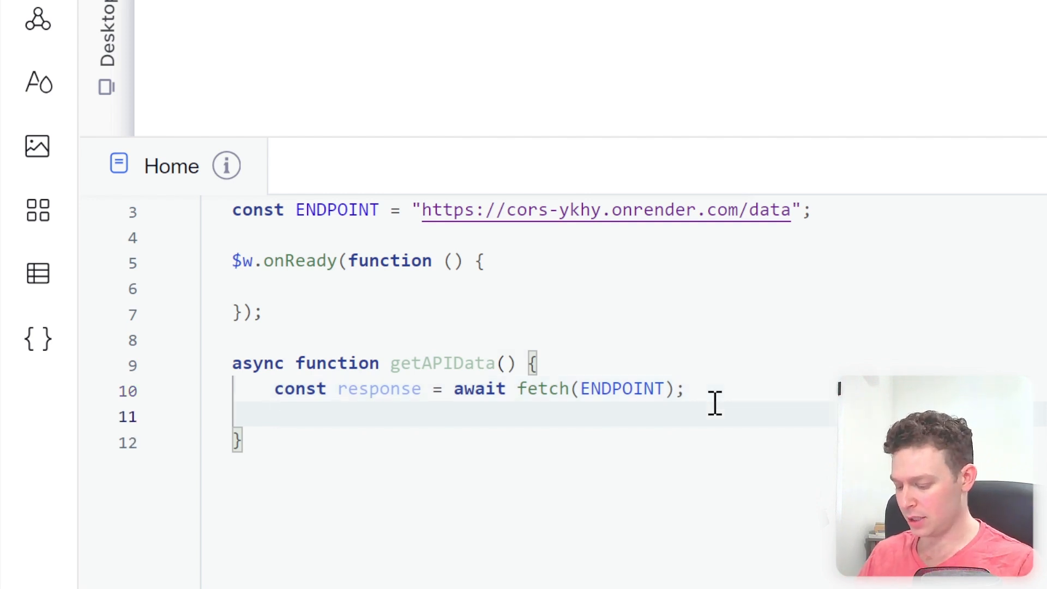
# Parse the response with await response.json(), console.log the data, and start a try block.
pyautogui.write('const d')
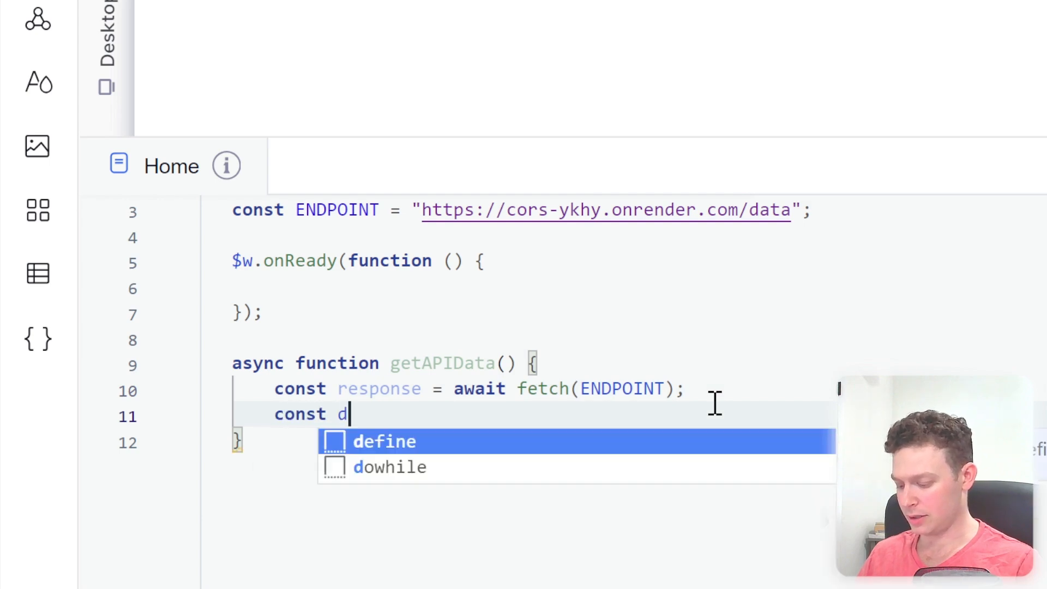
pyautogui.write('ata = await')
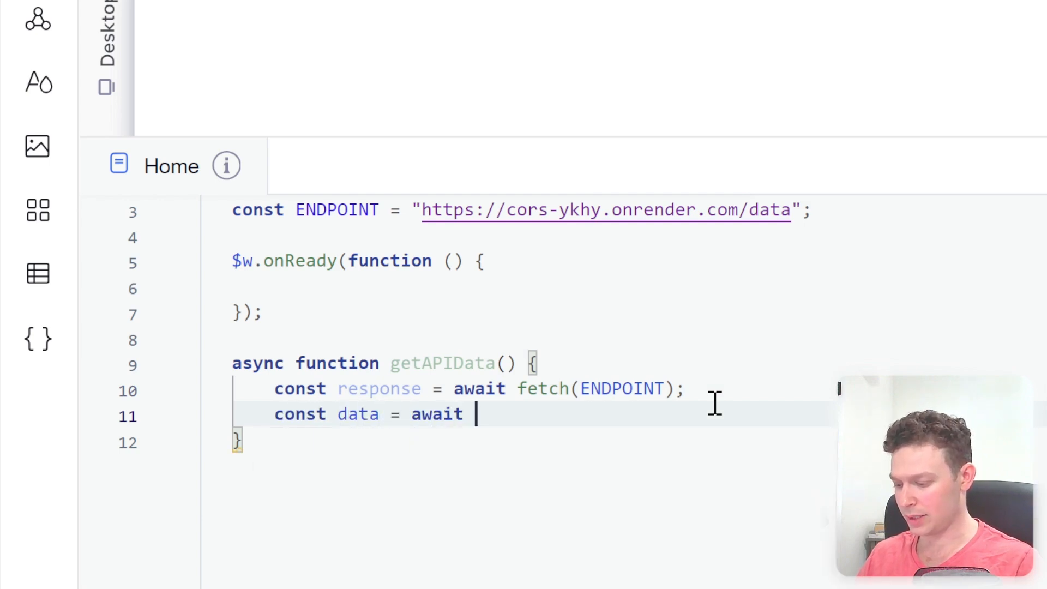
pyautogui.write('response.json();')
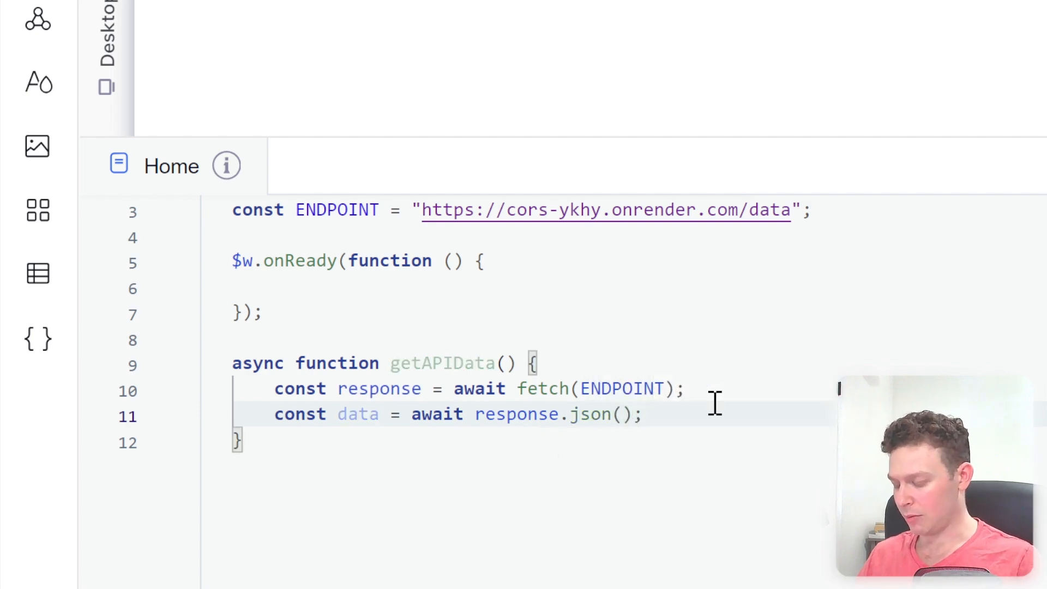
pyautogui.write('console.')
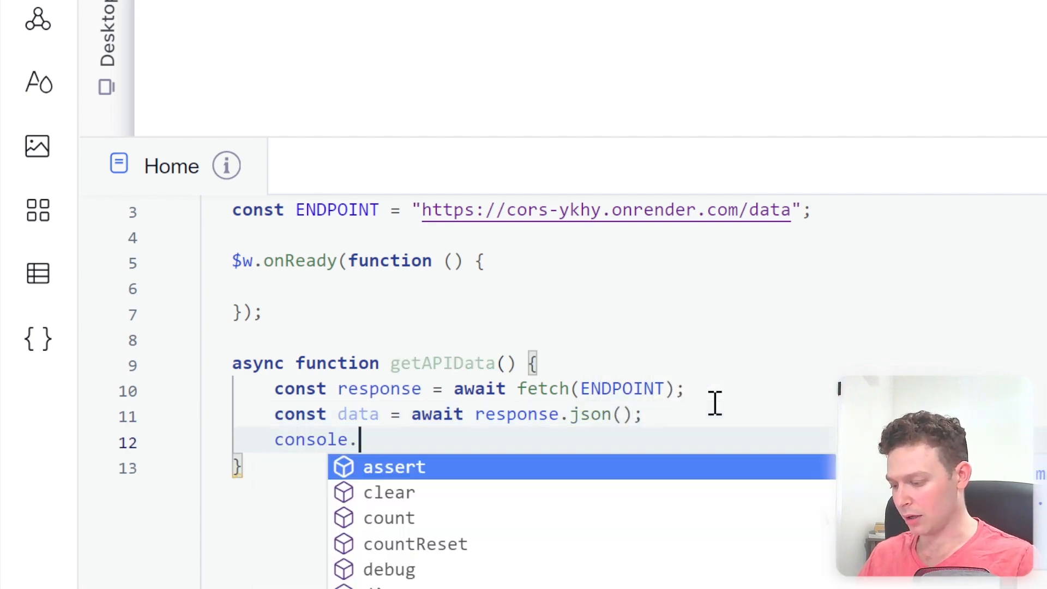
pyautogui.write('log(data);')
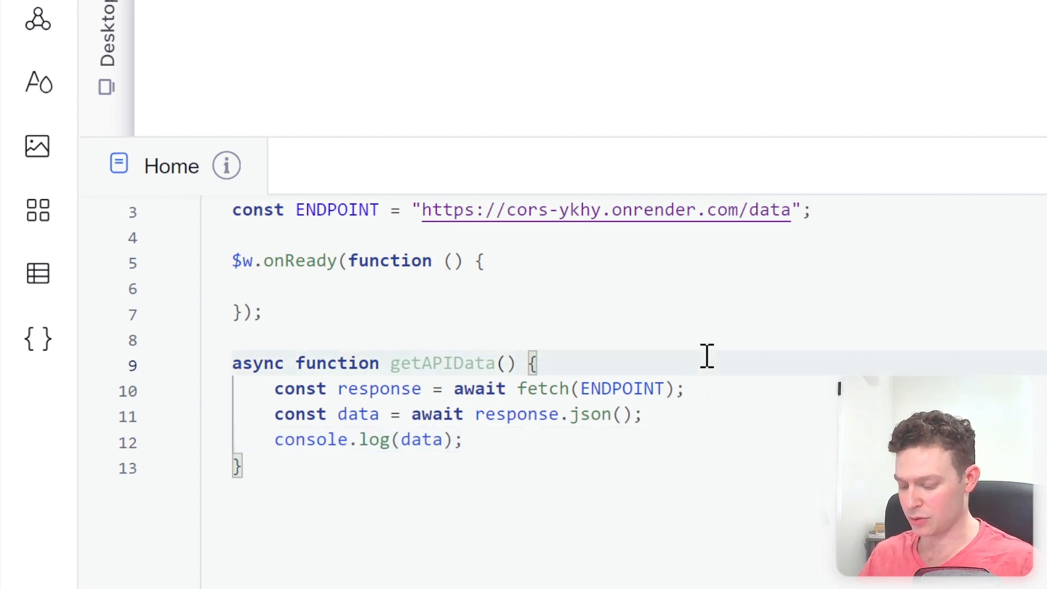
pyautogui.write('try {')
pyautogui.write('} catch (error) {')
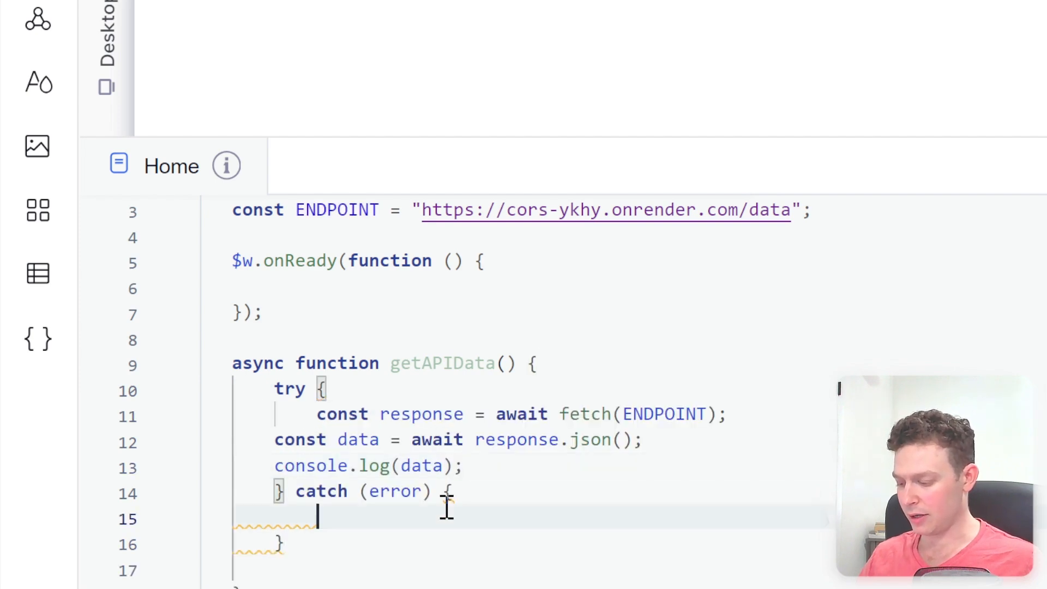
# Log the error in the catch block and call getAPIData() inside $w.onReady.
pyautogui.write('console.log(err')
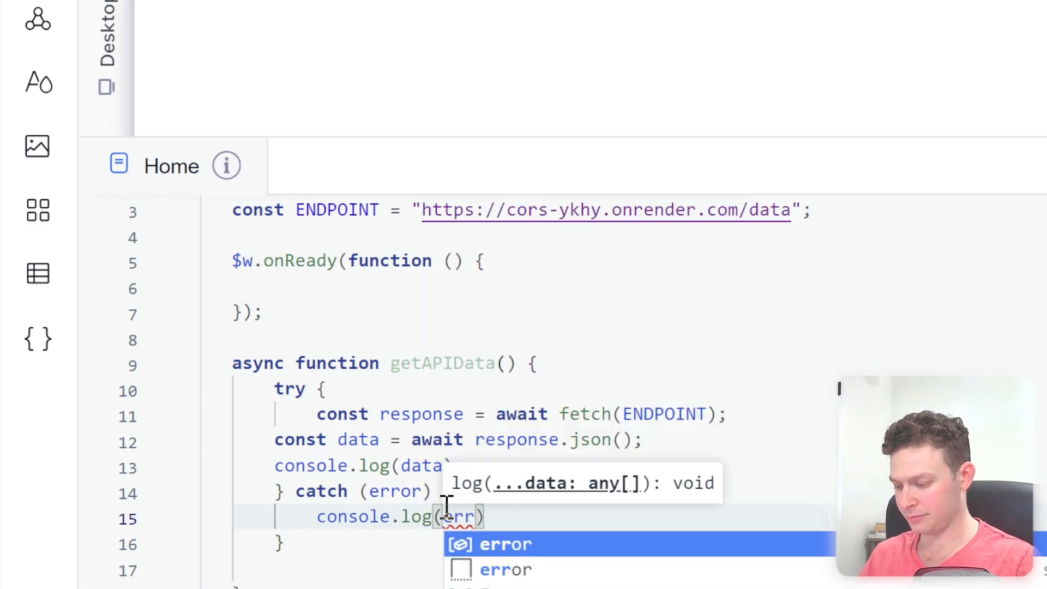
pyautogui.rightClick(447, 507)
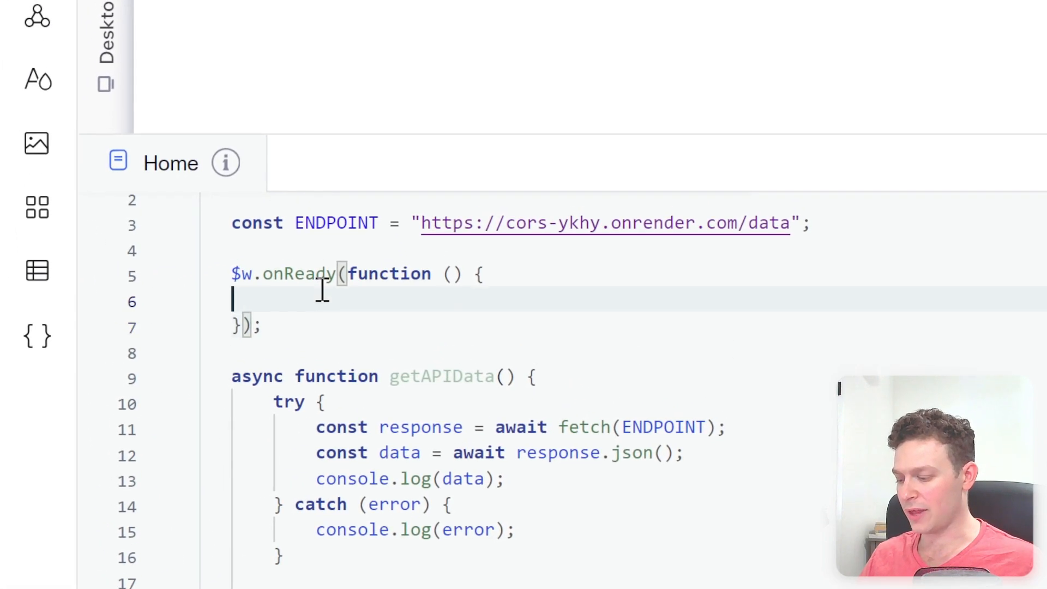
pyautogui.write('gwt')
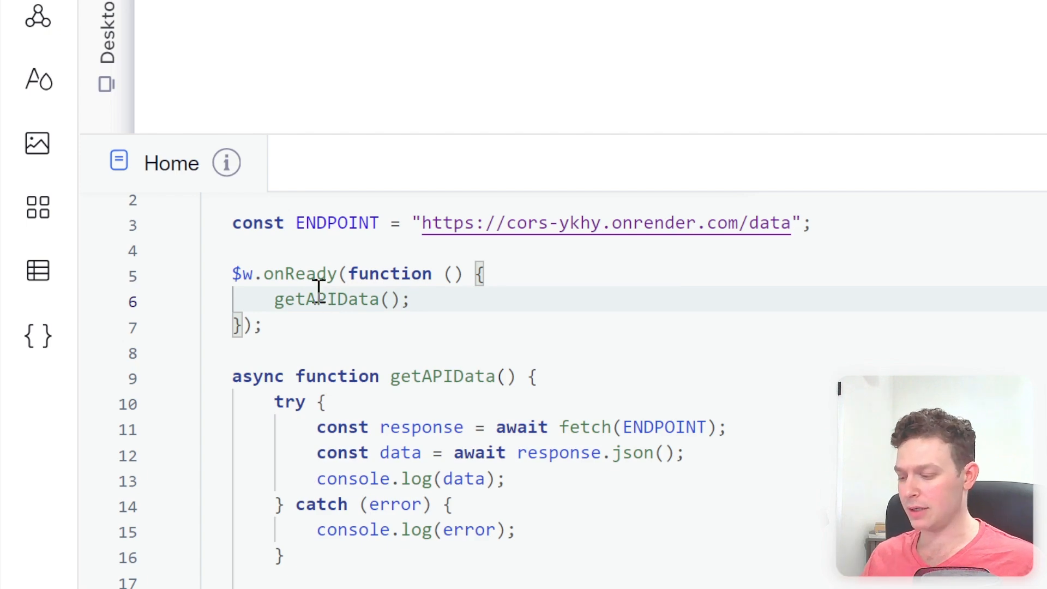
pyautogui.moveTo(298, 272)
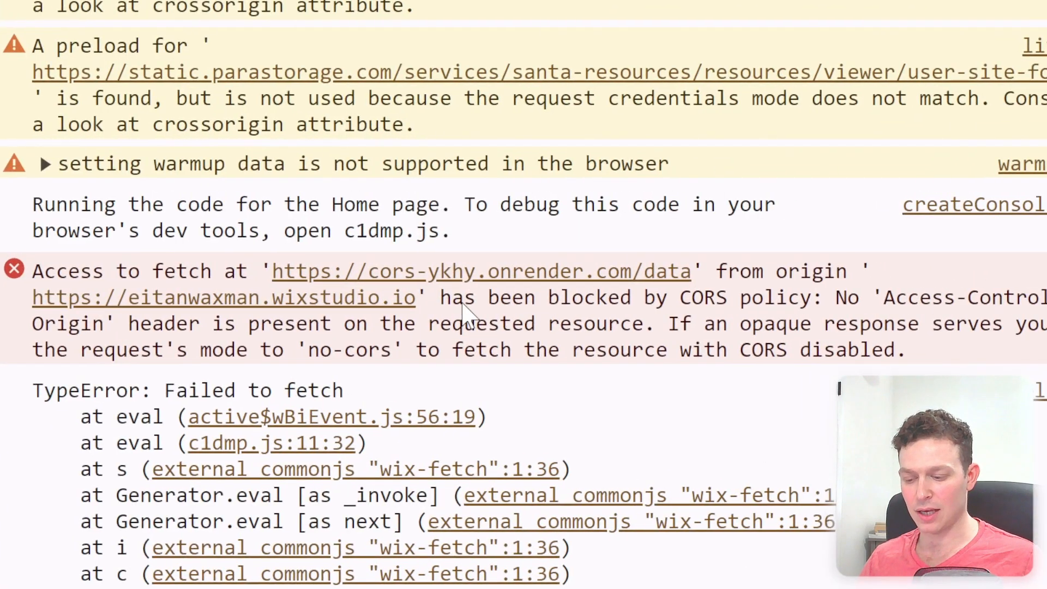
pyautogui.moveTo(714, 311)
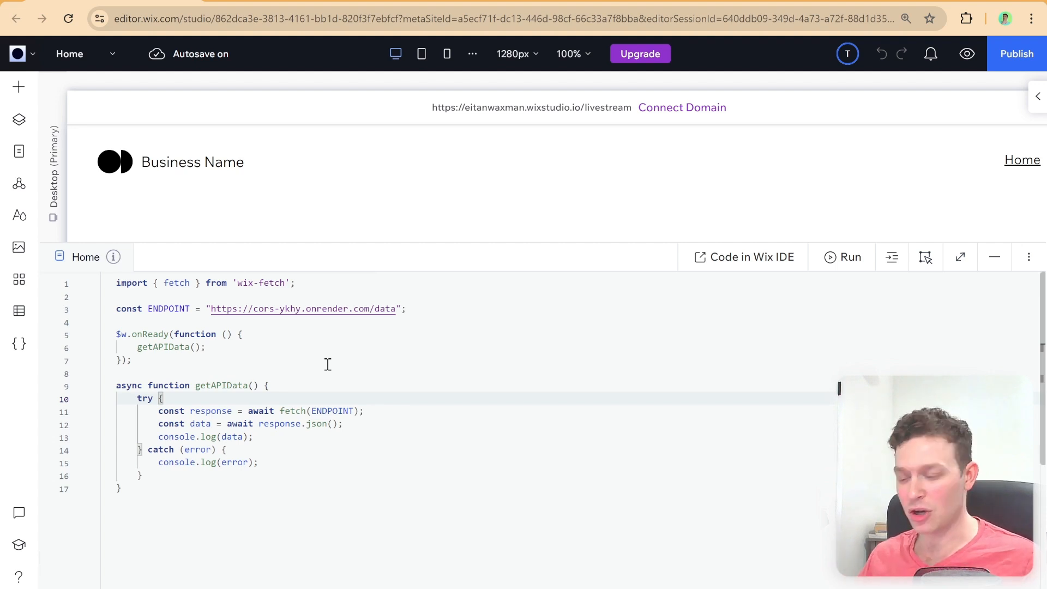
pyautogui.moveTo(107, 270)
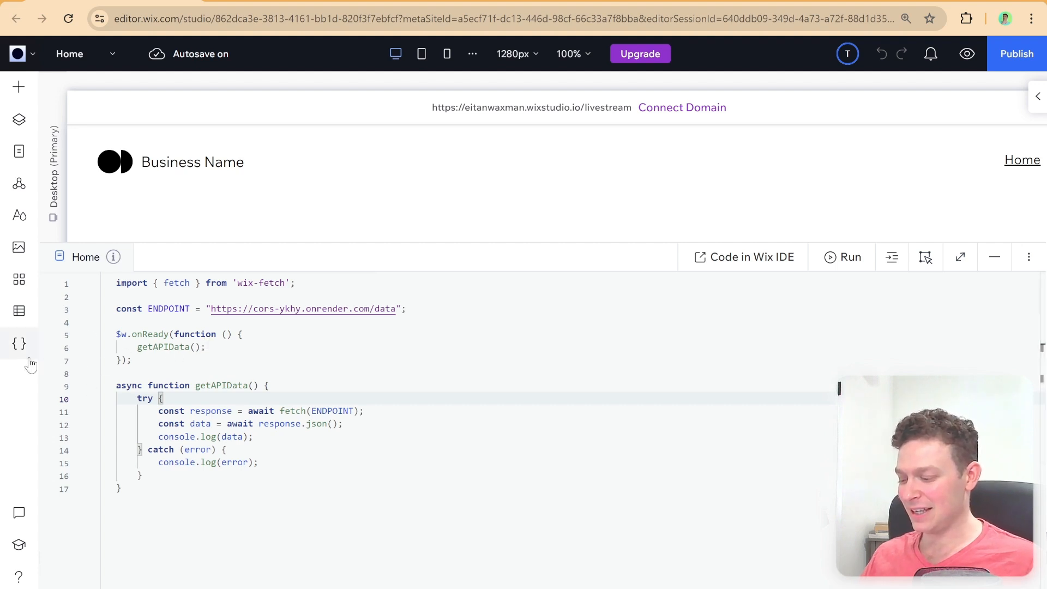
pyautogui.moveTo(19, 344)
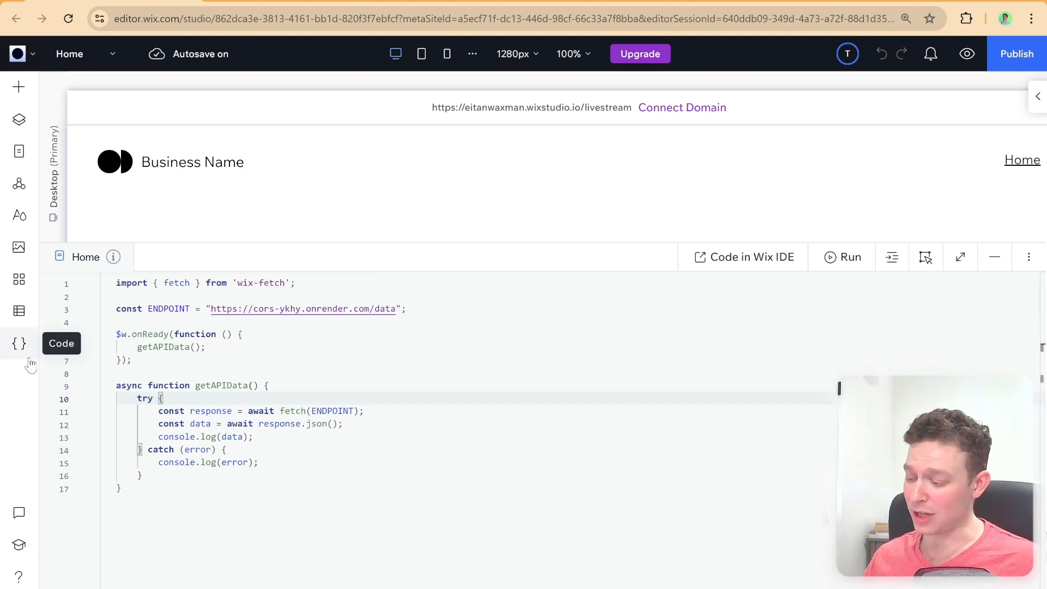
# Add a new backend web module api-call.web.js from the Public & Backend code panel, then hide the file list.
pyautogui.click(18, 344)
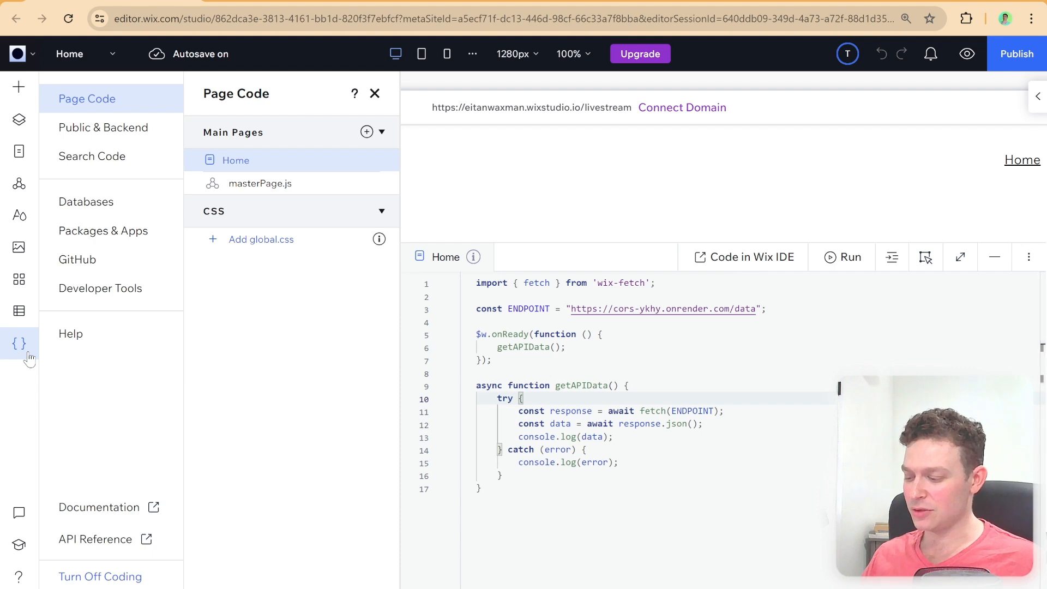
pyautogui.moveTo(70, 334)
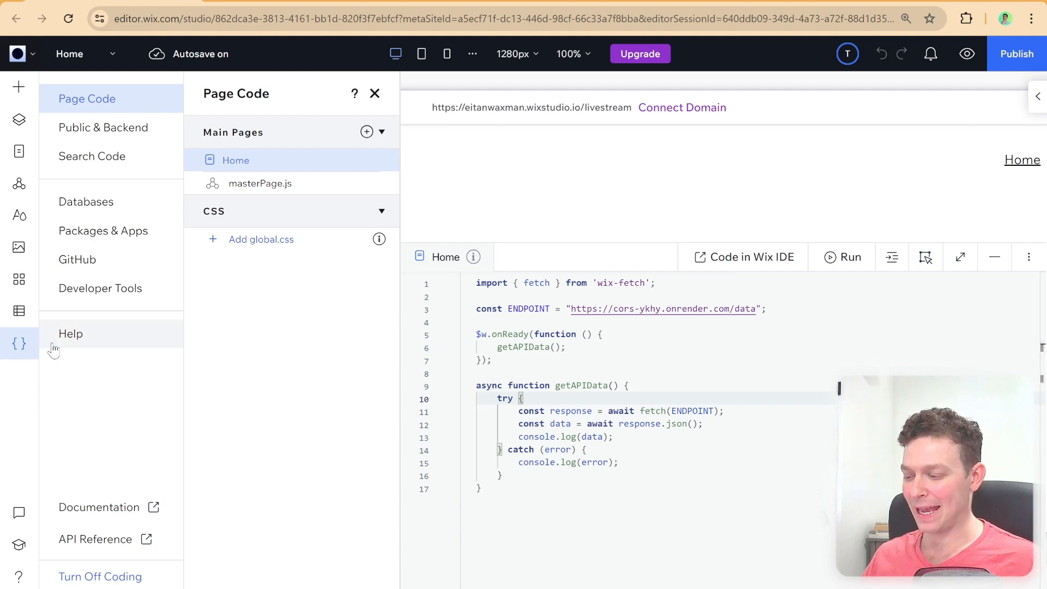
pyautogui.click(103, 127)
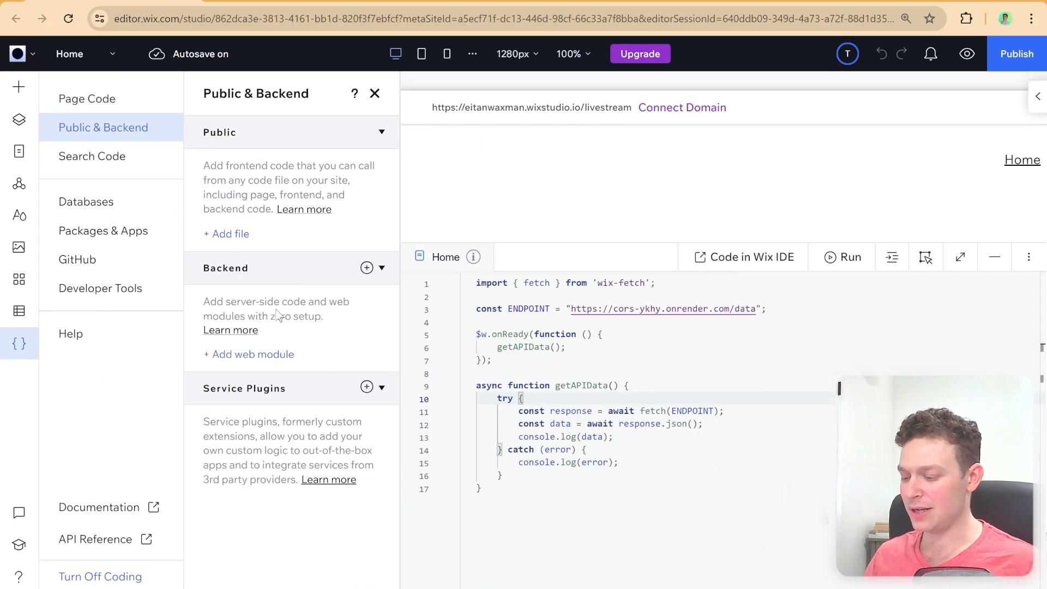
pyautogui.click(249, 354)
pyautogui.write('api-call.web.js')
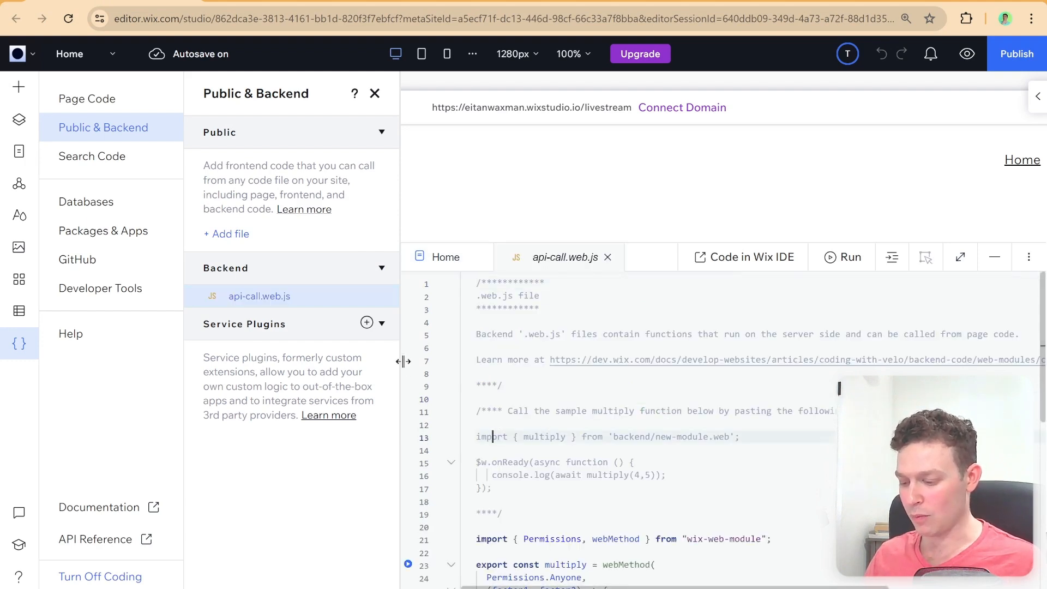
pyautogui.click(374, 93)
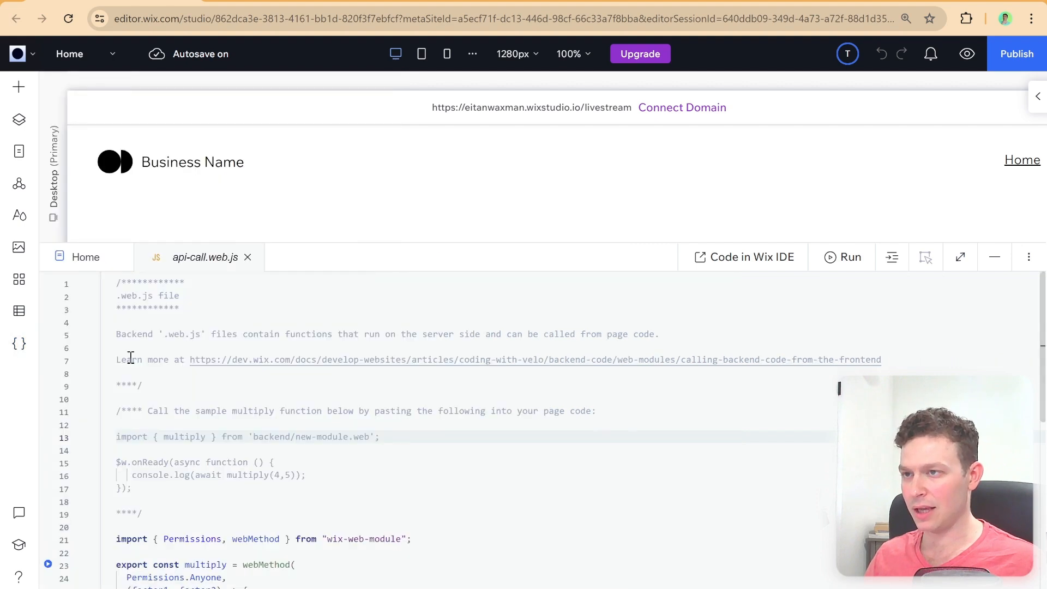
pyautogui.scroll(-3)
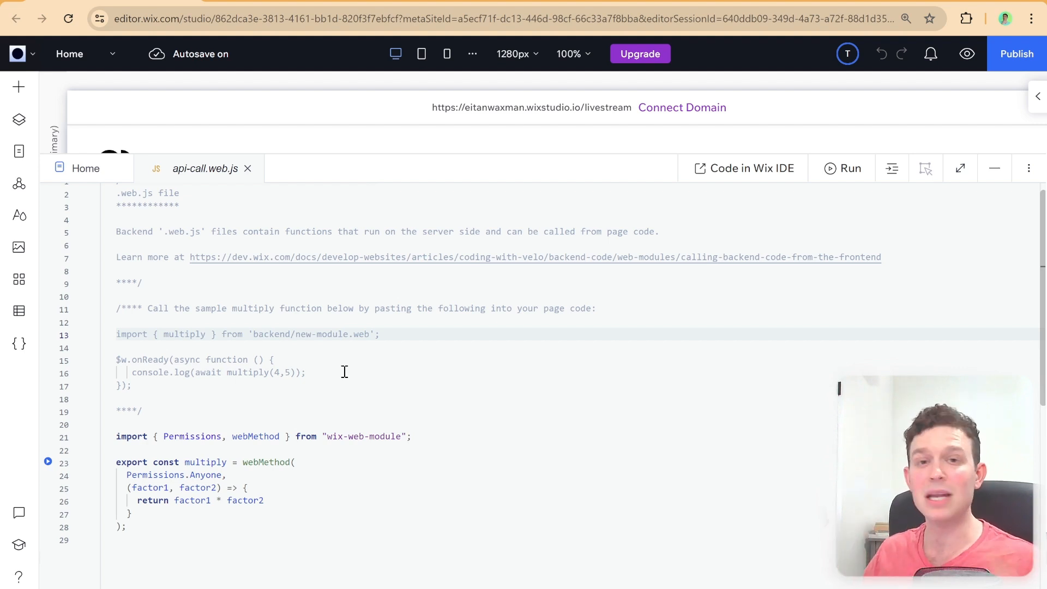
pyautogui.moveTo(277, 368)
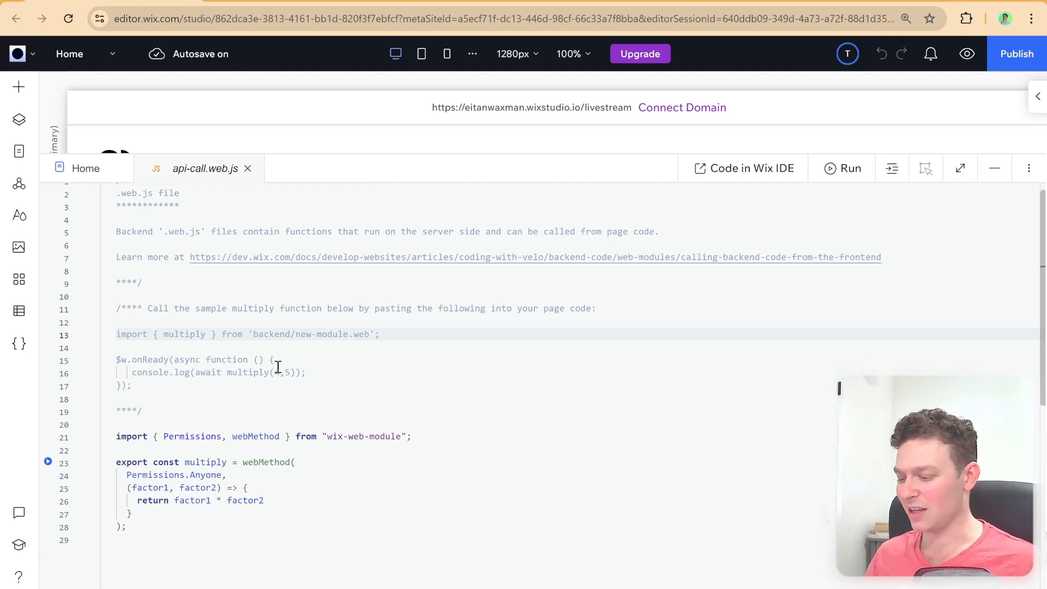
pyautogui.scroll(3)
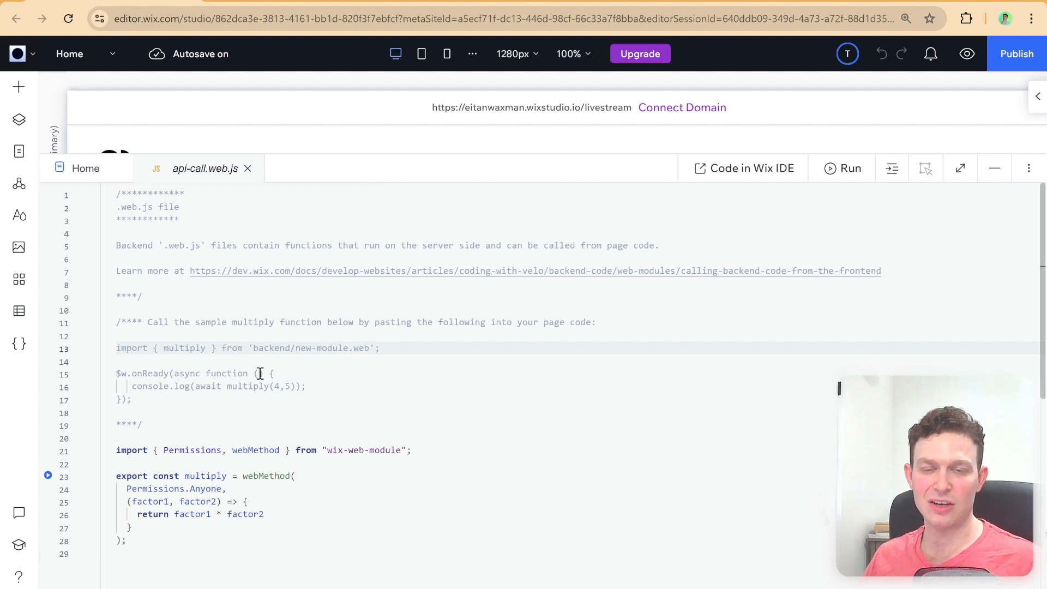
pyautogui.moveTo(189, 412)
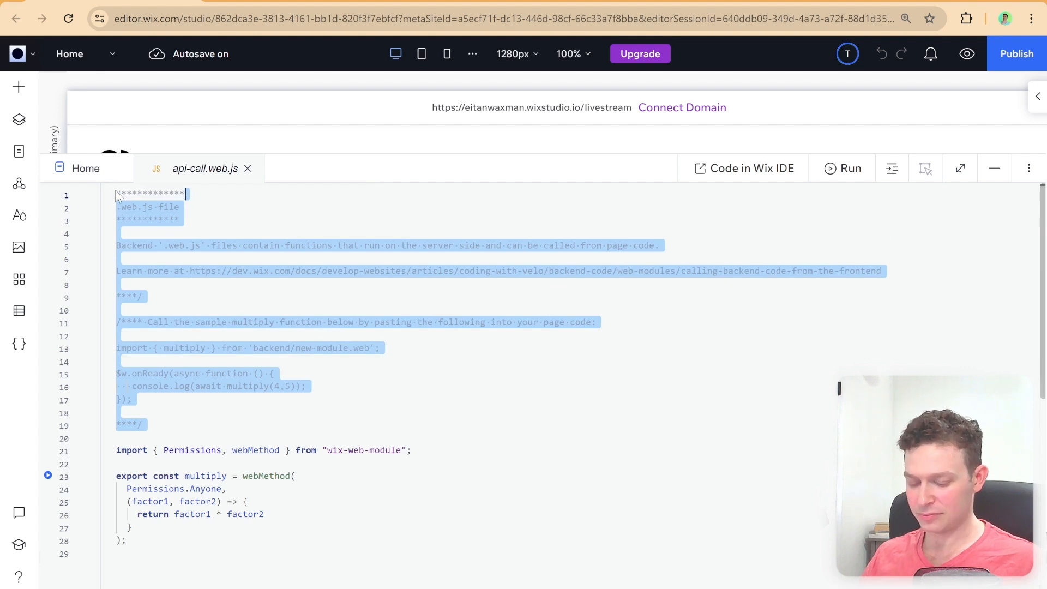
# Delete the sample comment block and rename the multiply web method to getMyData.
pyautogui.press('Delete')
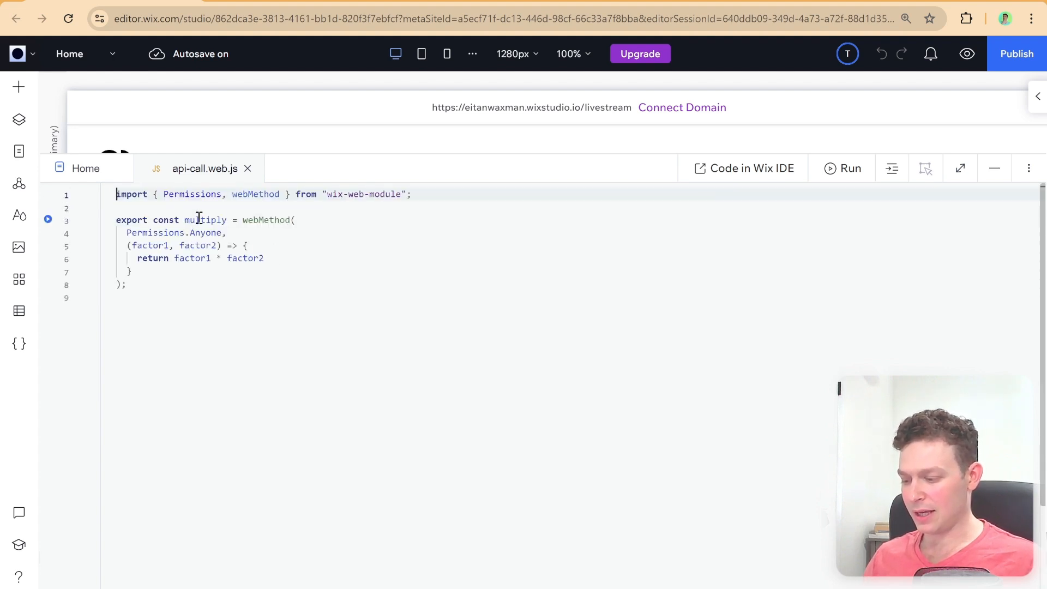
pyautogui.write('gat')
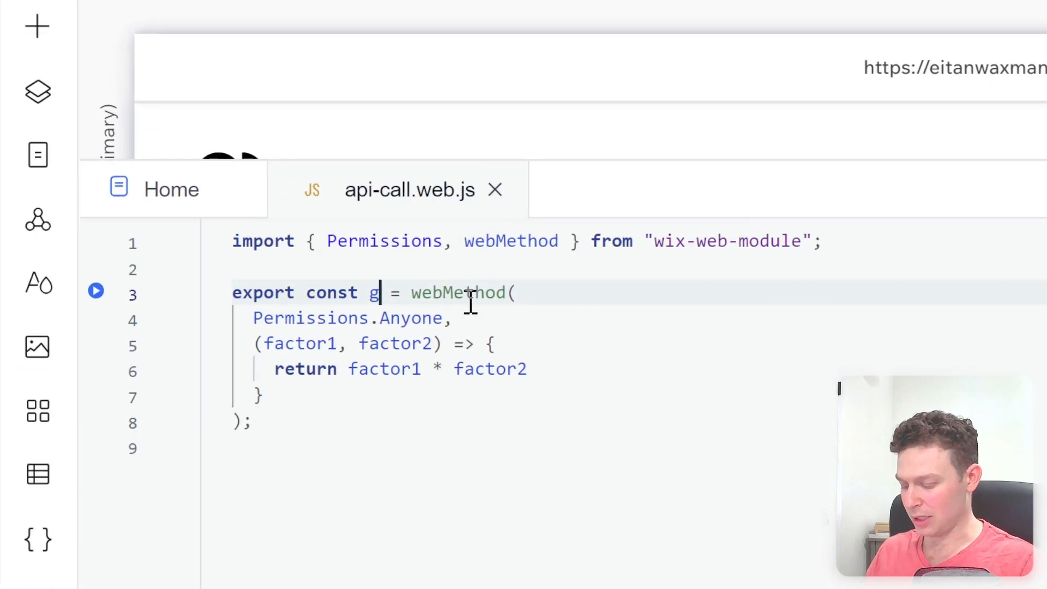
pyautogui.write('etMy')
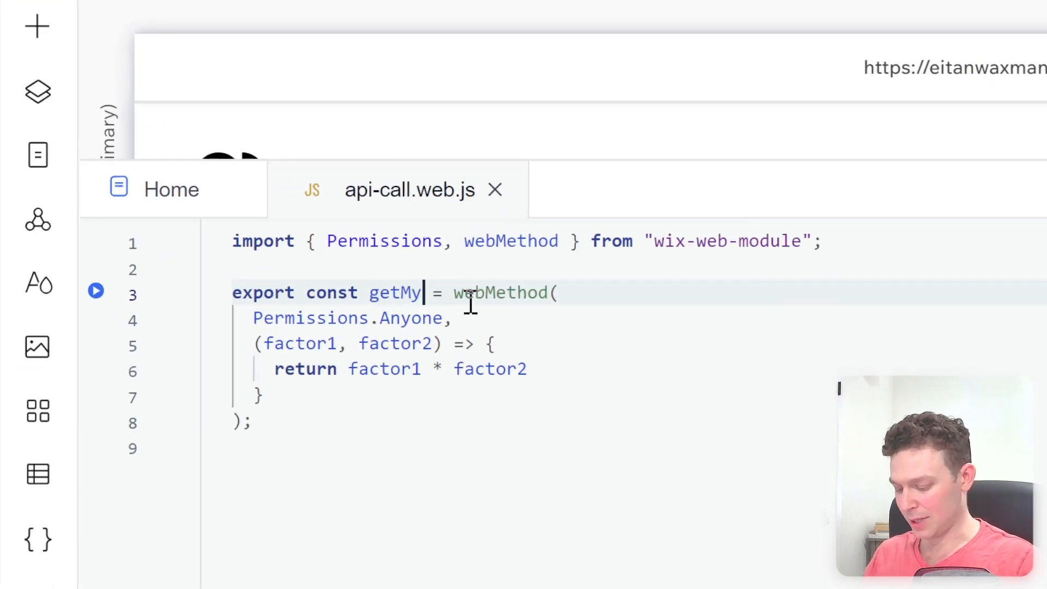
pyautogui.write('Data')
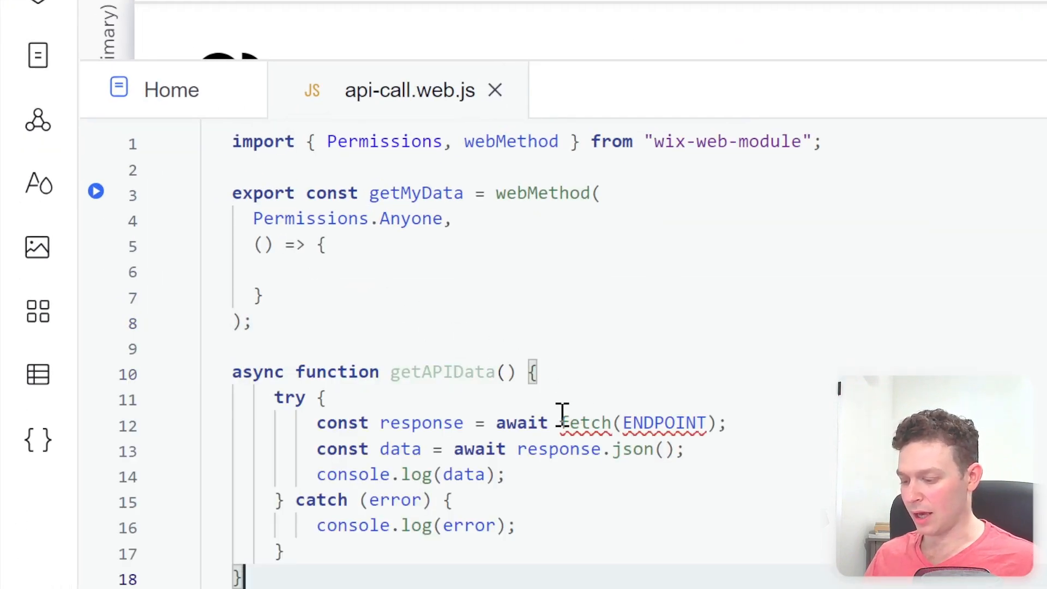
# Add import {fetch} from 'wix-fetch' as the first line of api-call.web.js.
pyautogui.doubleClick(664, 422)
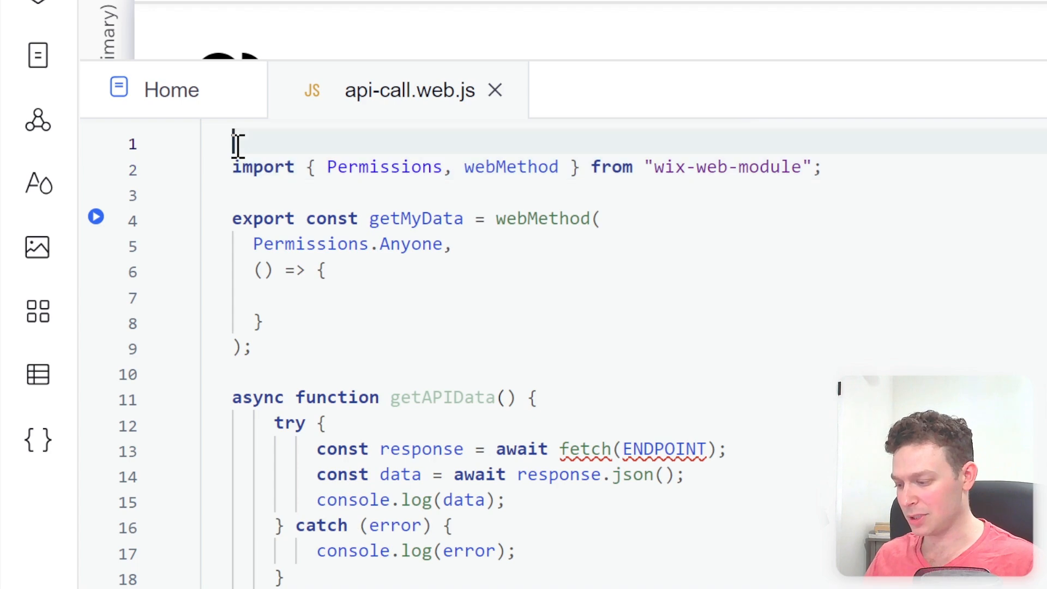
pyautogui.write('import {')
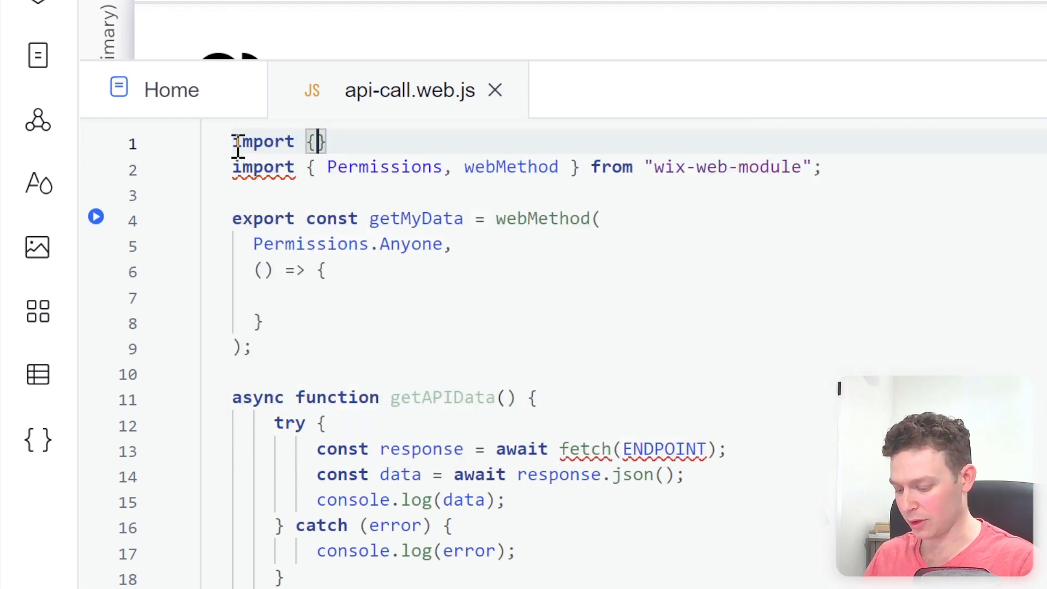
pyautogui.write('fetch} from')
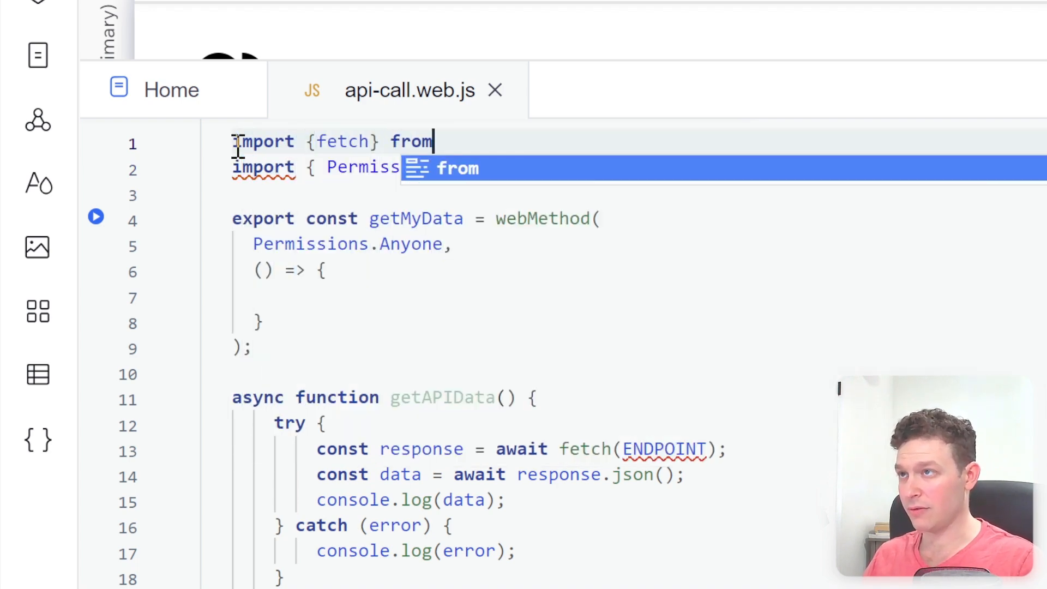
pyautogui.write("'wix-fe")
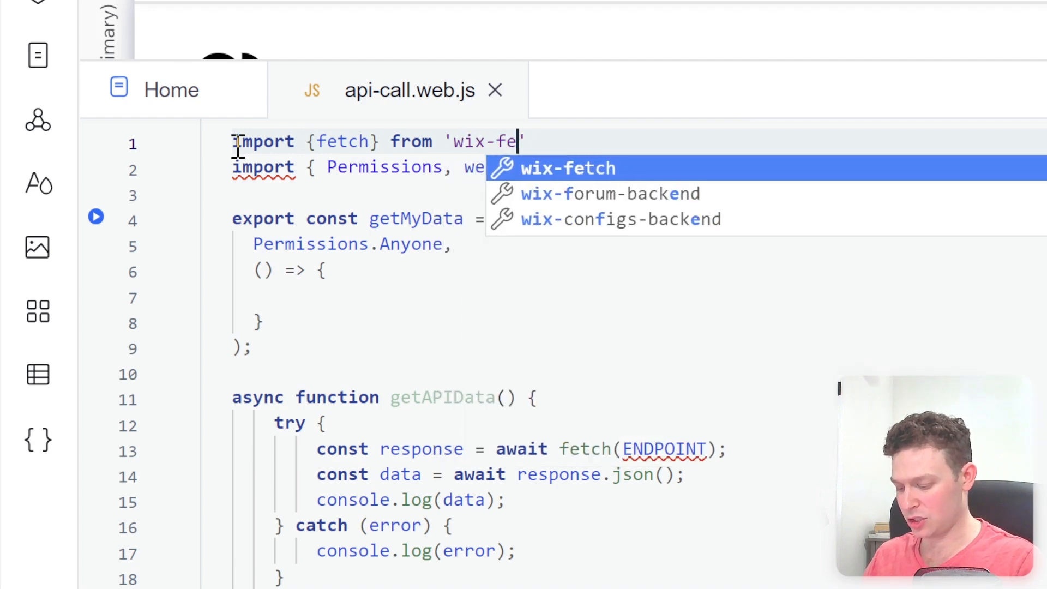
pyautogui.click(568, 168)
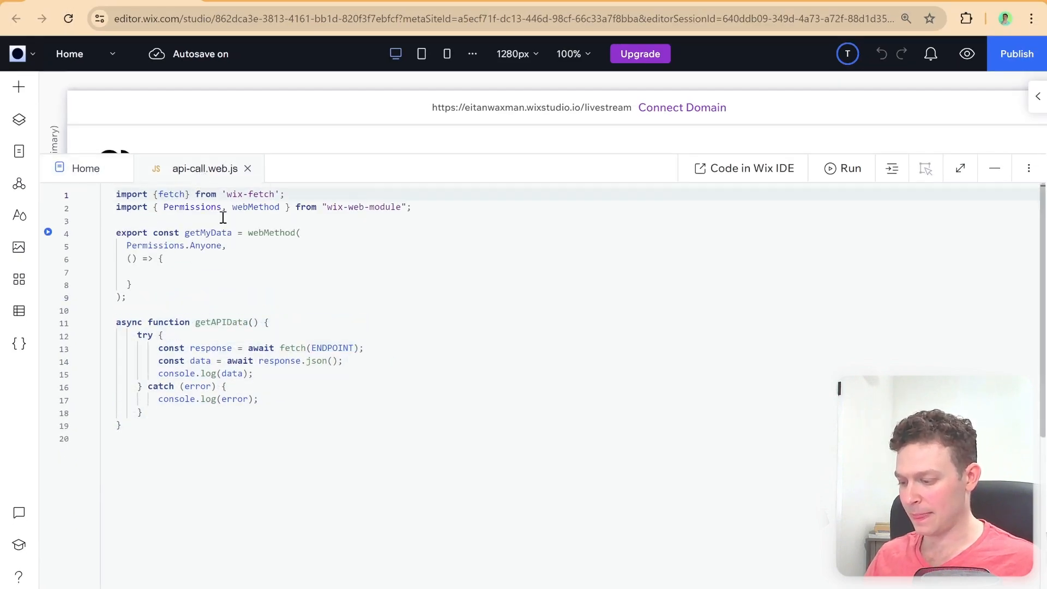
pyautogui.press('enter')
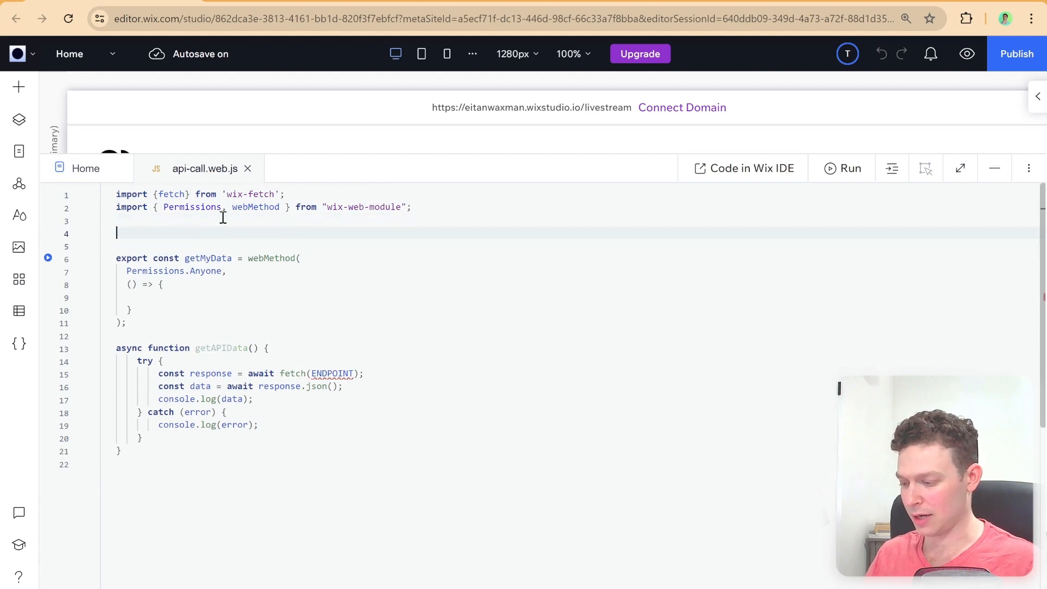
pyautogui.write('const ENDPOINT = "https://cors-ykhy.onrender.com/data";')
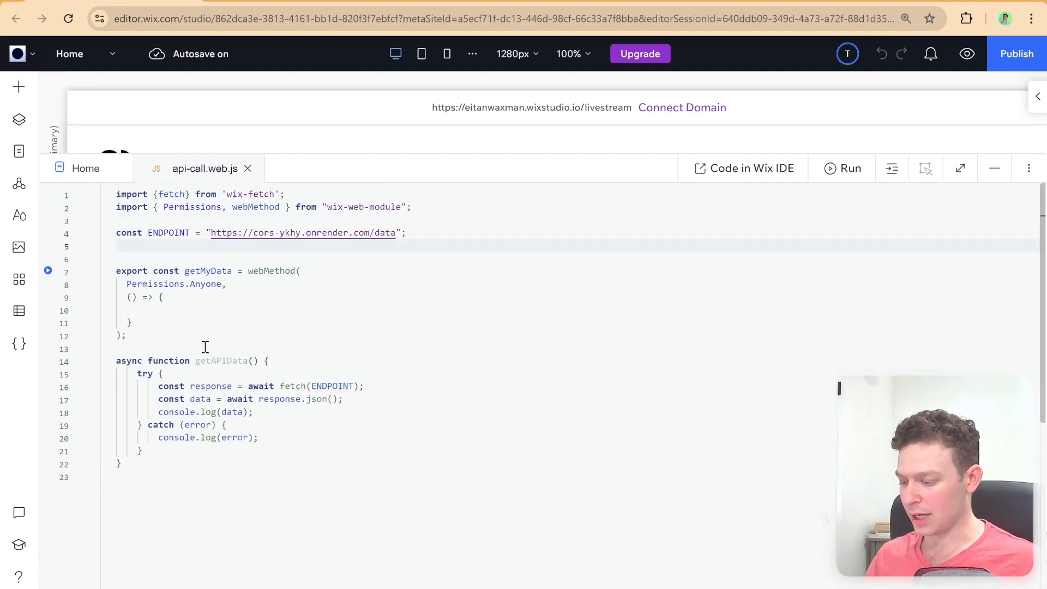
pyautogui.press('Backspace')
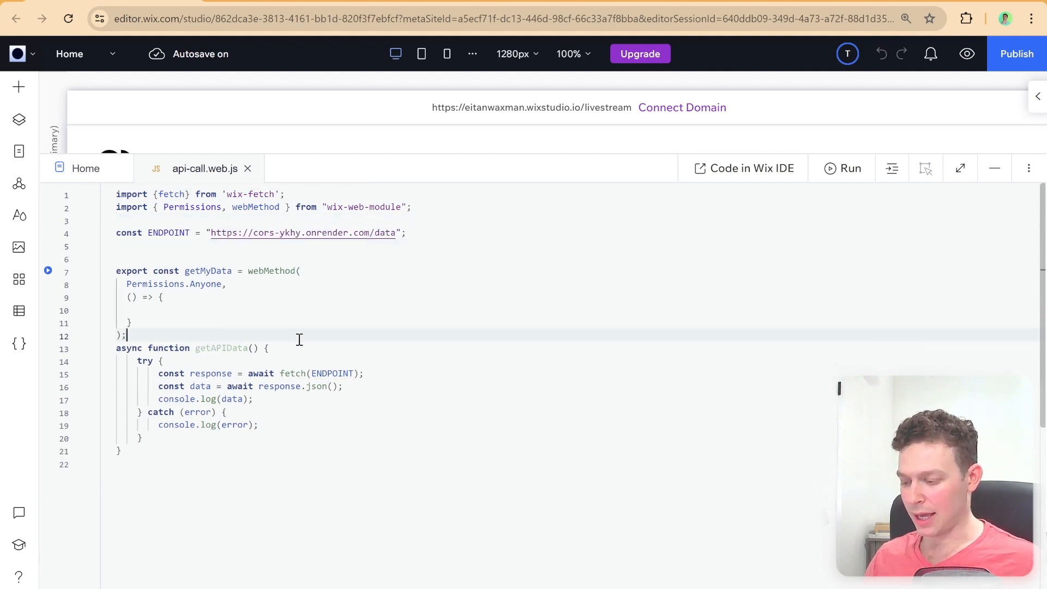
pyautogui.press('Enter')
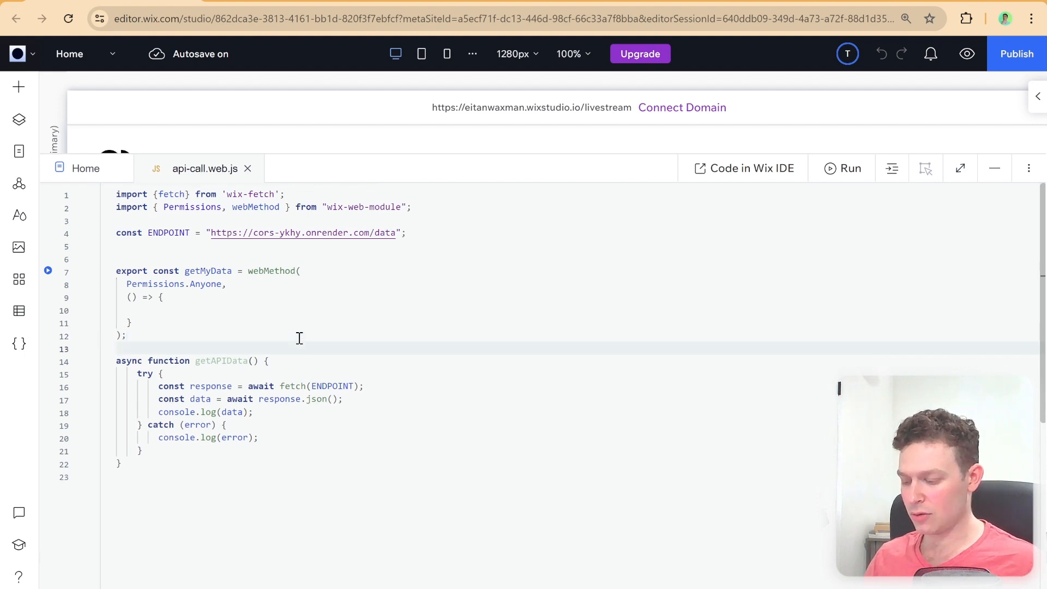
# Scroll down to the getMyData web method to reach its Run icon.
pyautogui.scroll(-3)
pyautogui.write('async ')
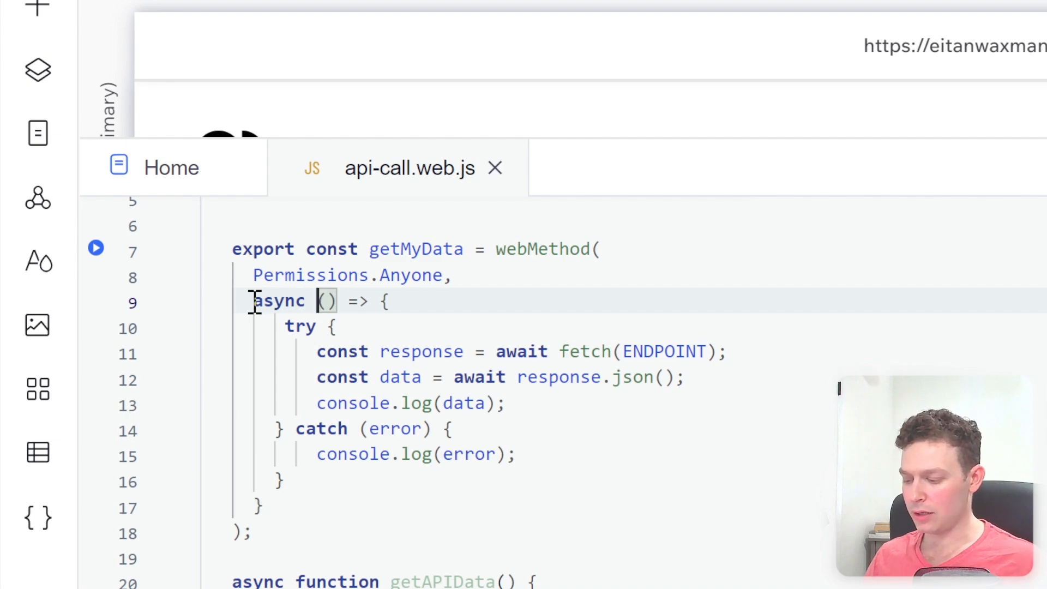
pyautogui.moveTo(399, 376)
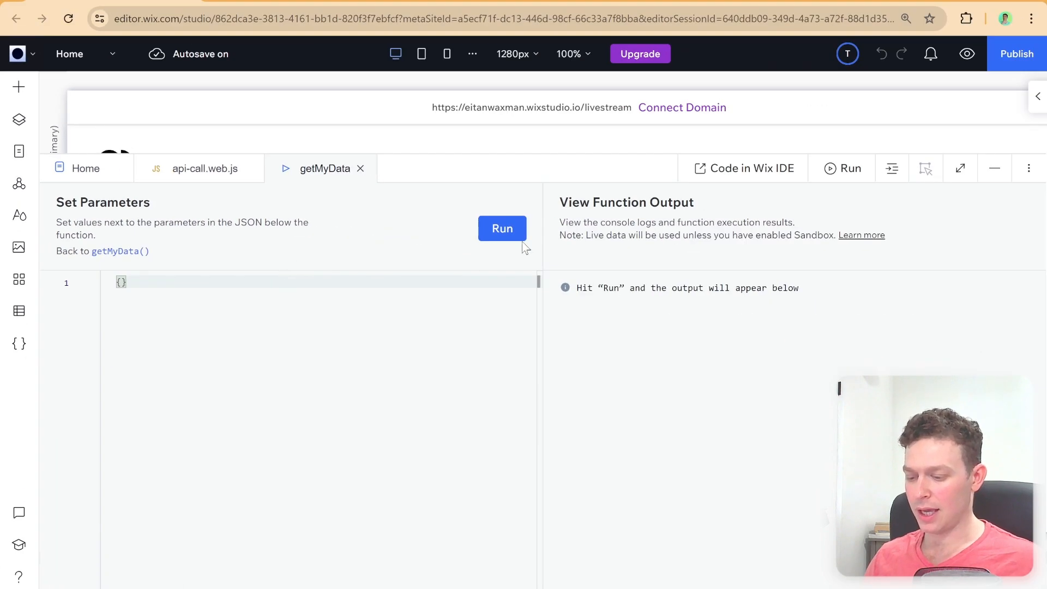
# Run the getMyData test and expand the logged object showing John Doe, age 30, Software Developer.
pyautogui.click(501, 228)
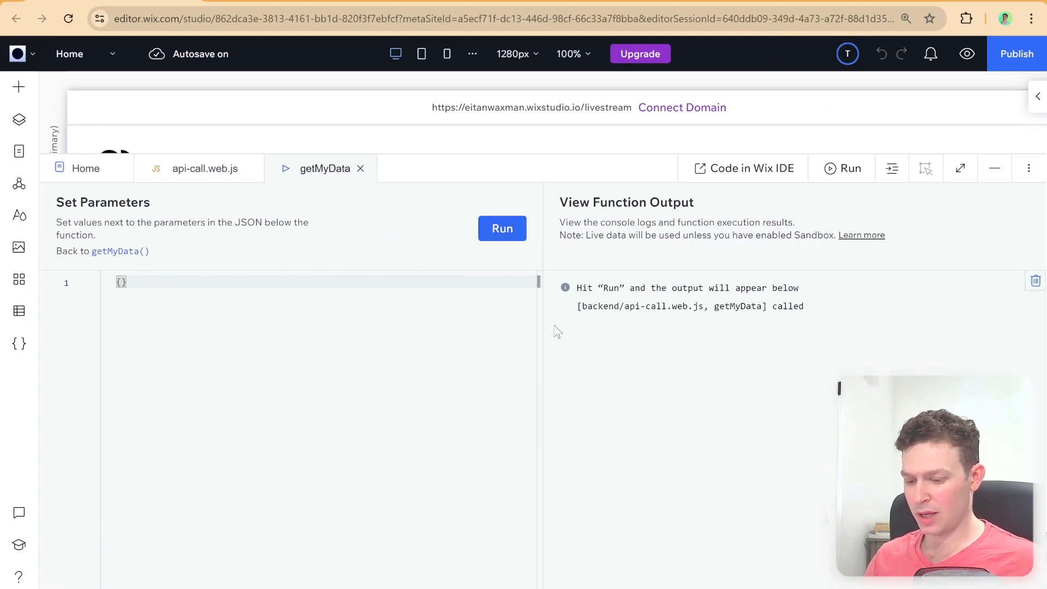
pyautogui.click(502, 228)
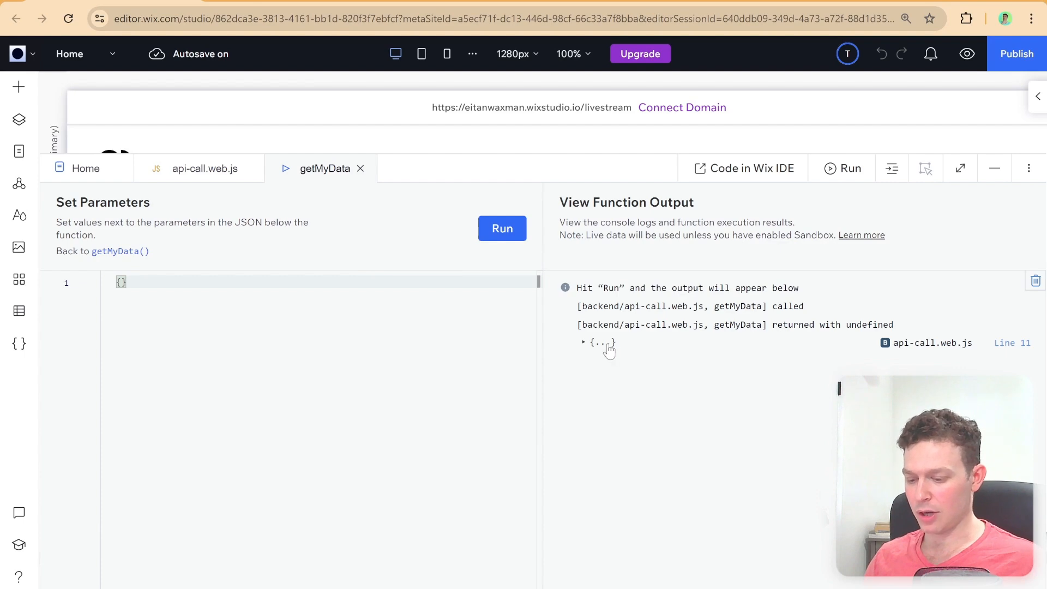
pyautogui.click(583, 342)
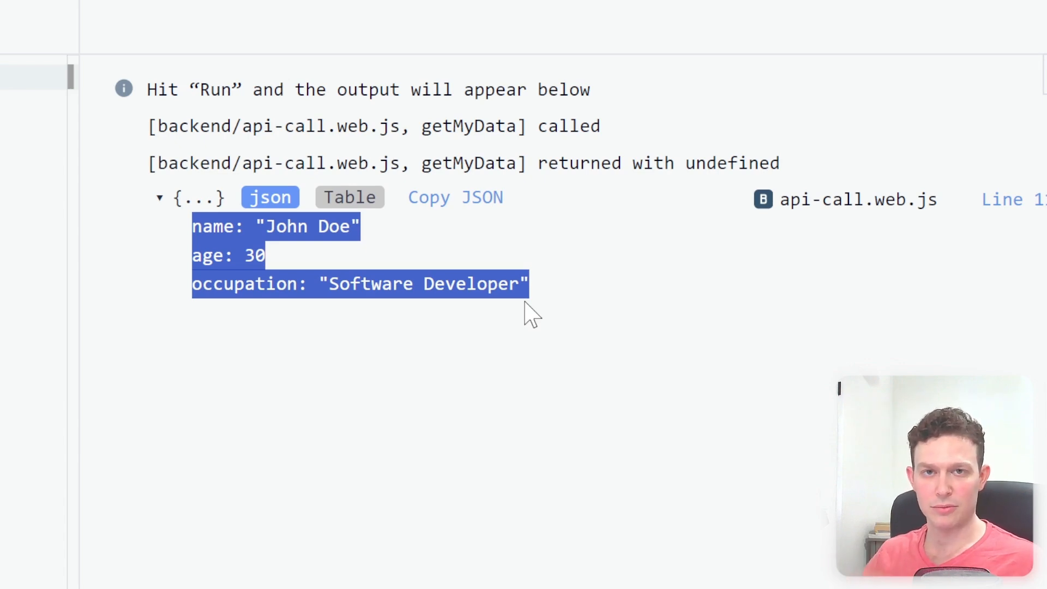
pyautogui.moveTo(257, 280)
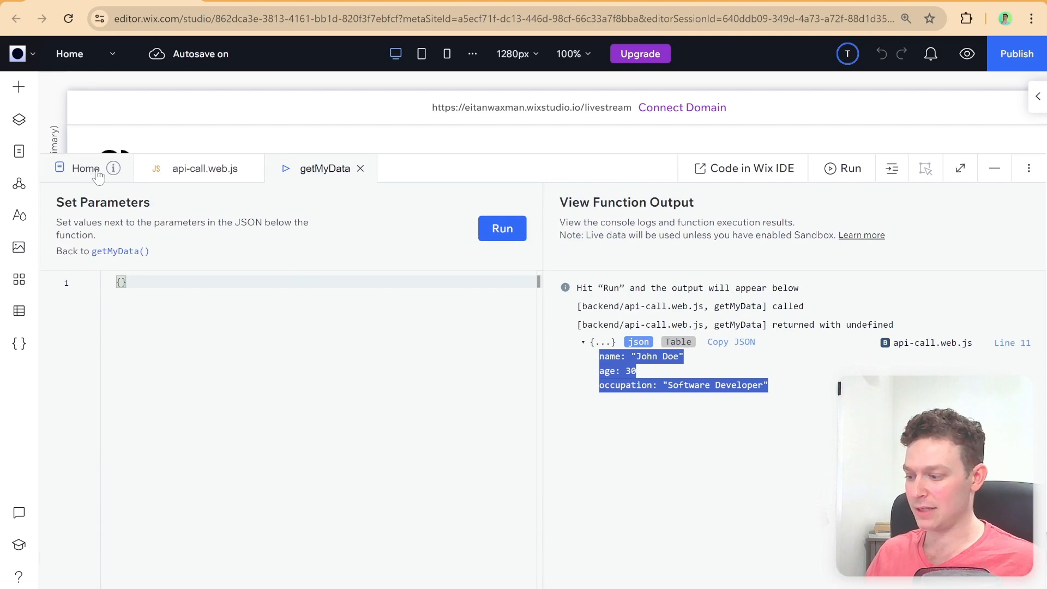
# Add return data; to getMyData, select its name, and switch back to the Home page code.
pyautogui.click(203, 168)
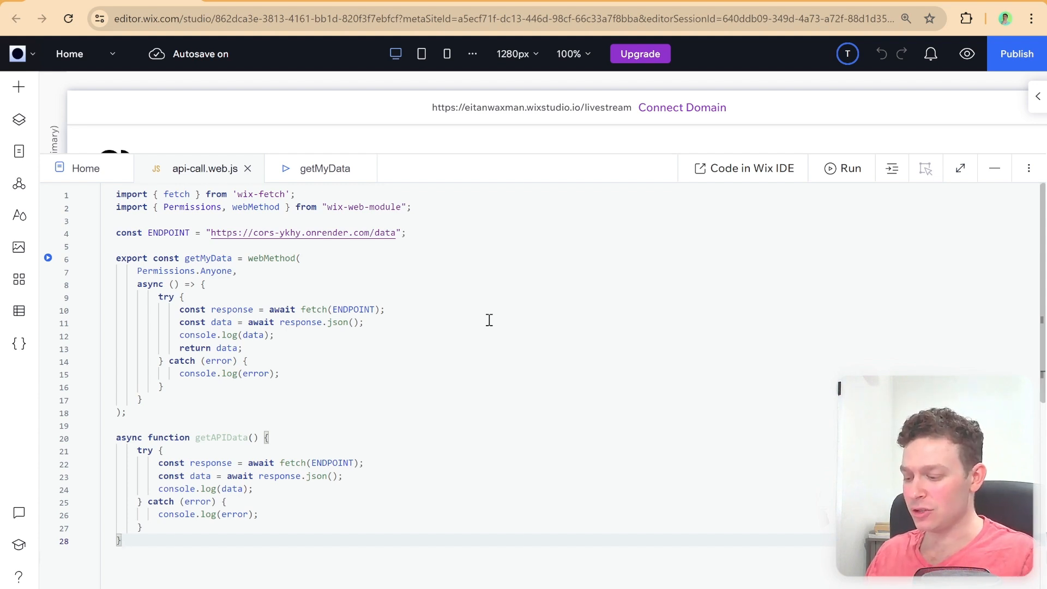
pyautogui.doubleClick(208, 258)
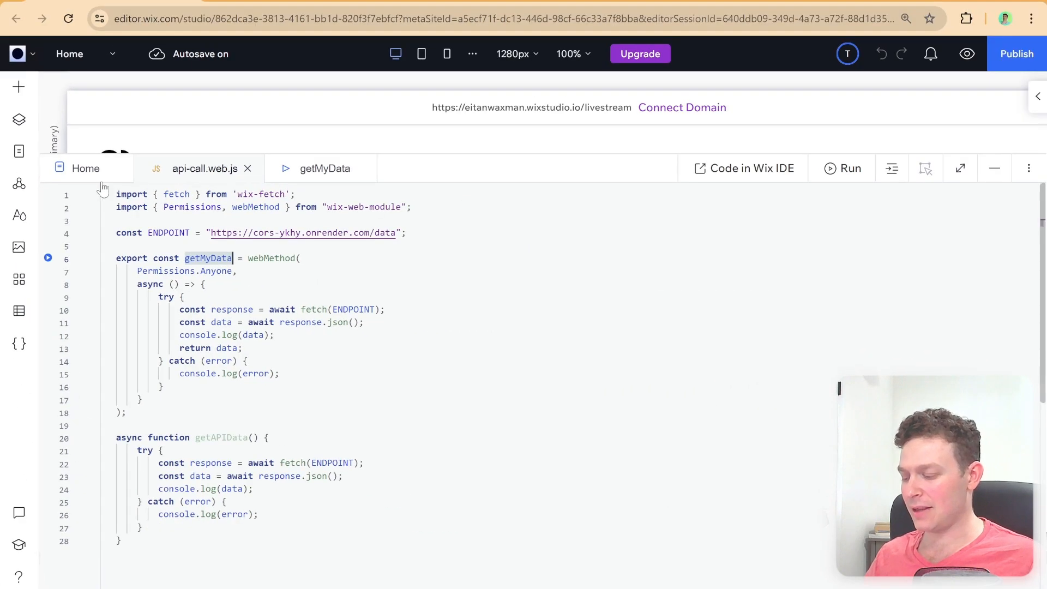
pyautogui.click(85, 168)
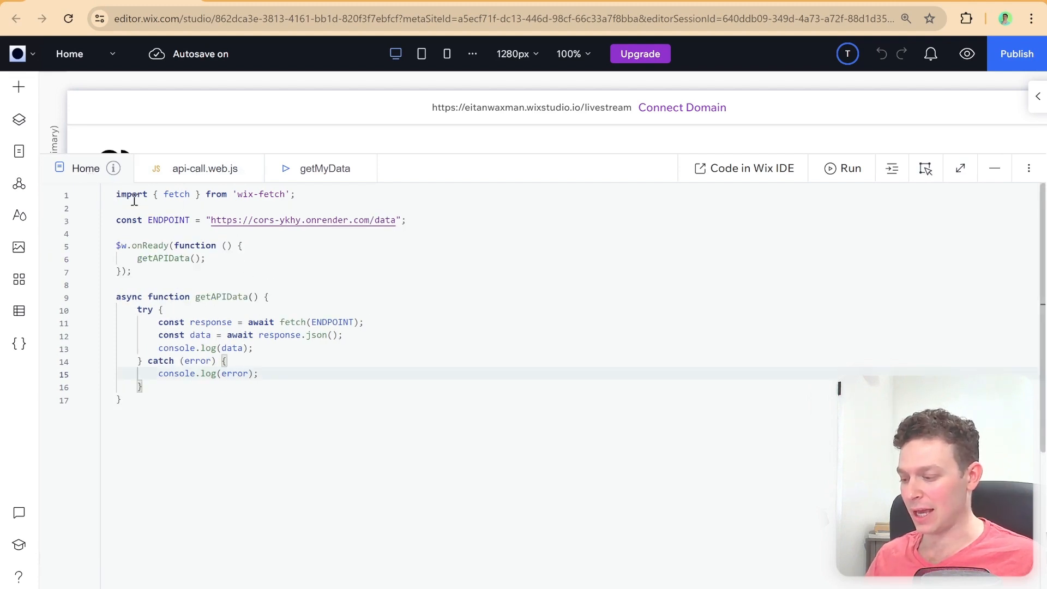
# Add the line importing getMyData from 'backend/api-call.web' under the first import.
pyautogui.press('Enter')
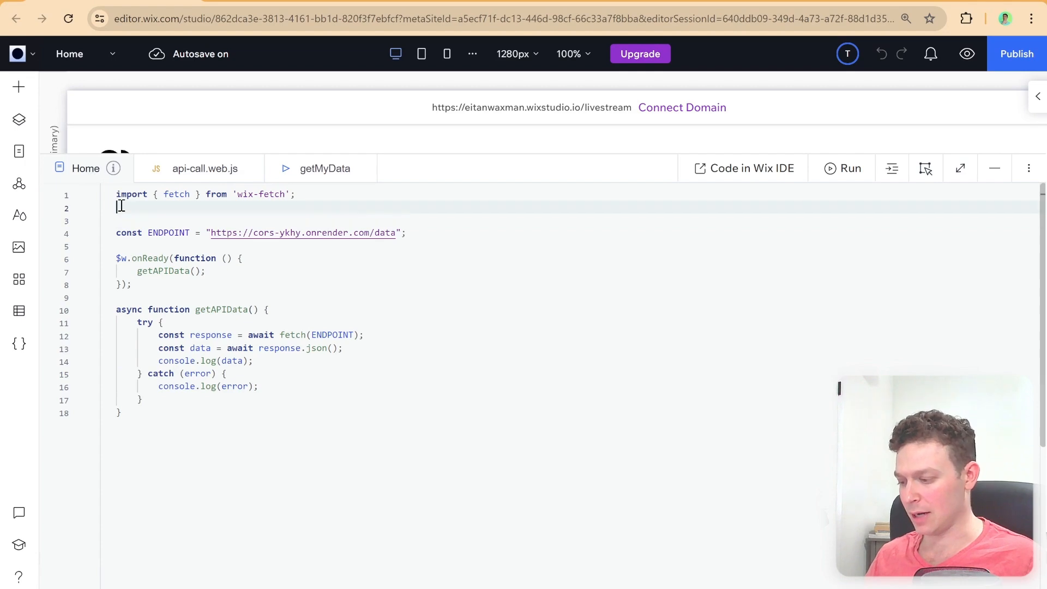
pyautogui.write('import {getMyData')
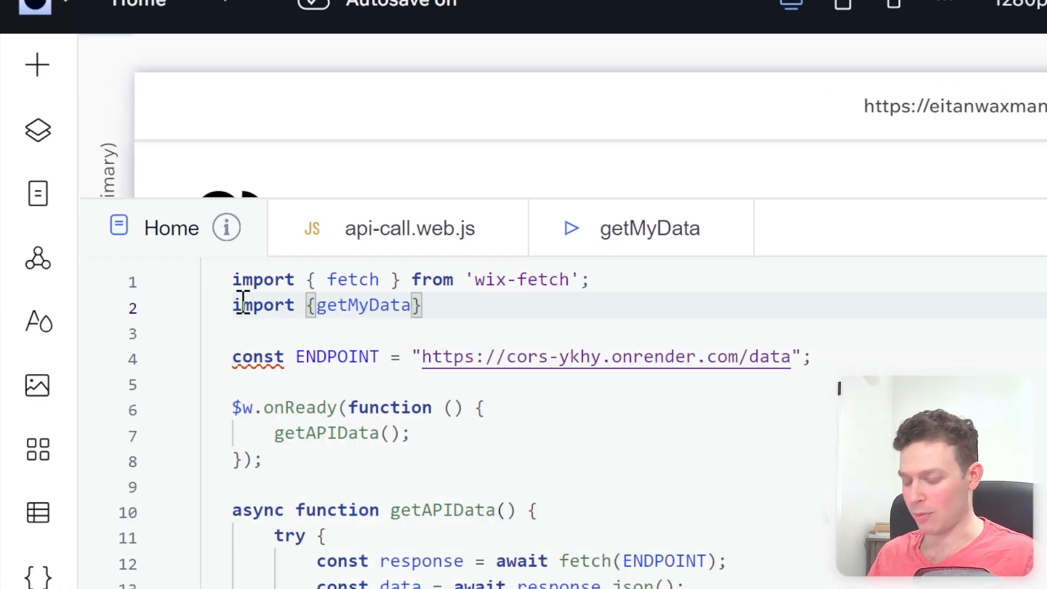
pyautogui.write('from')
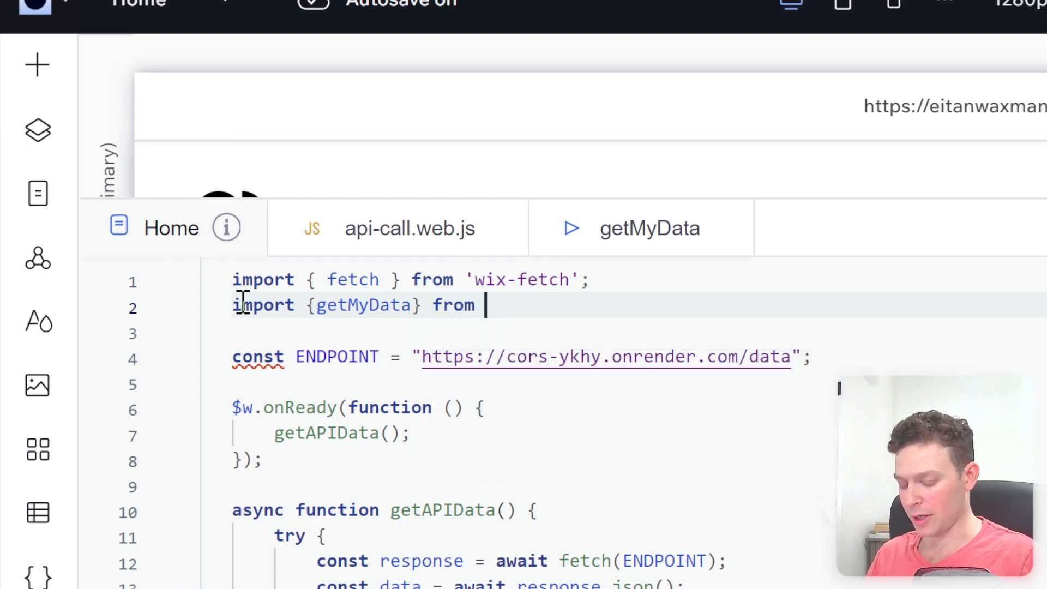
pyautogui.write("'backend/'")
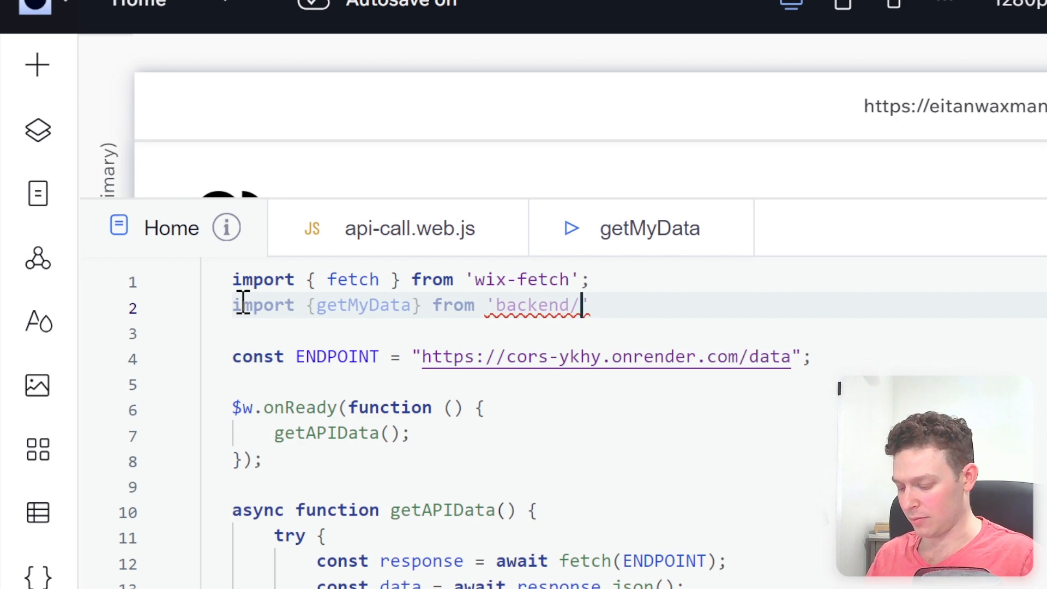
pyautogui.write('api-')
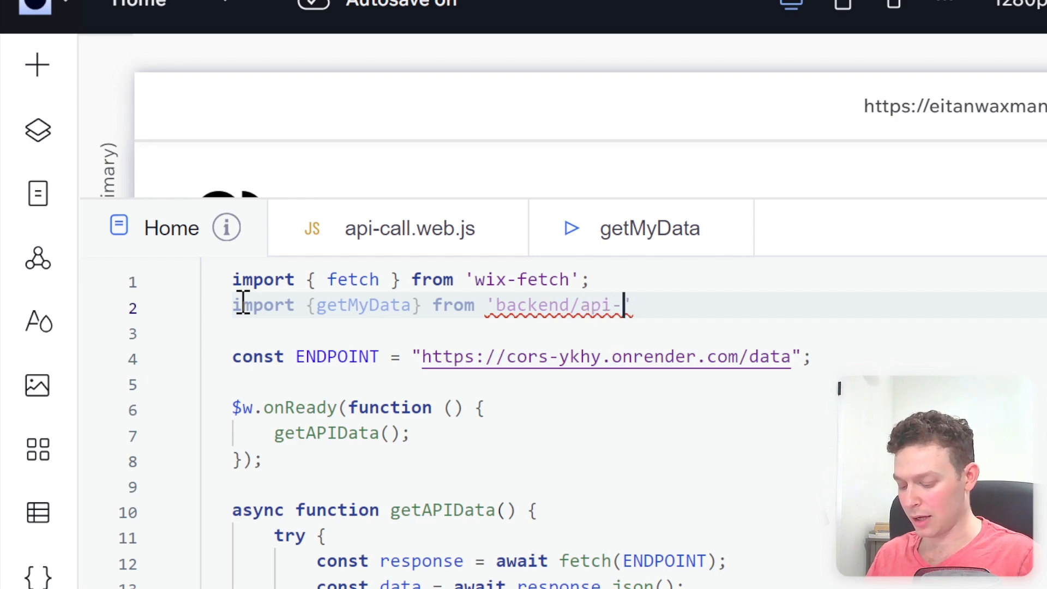
pyautogui.write('call.web')
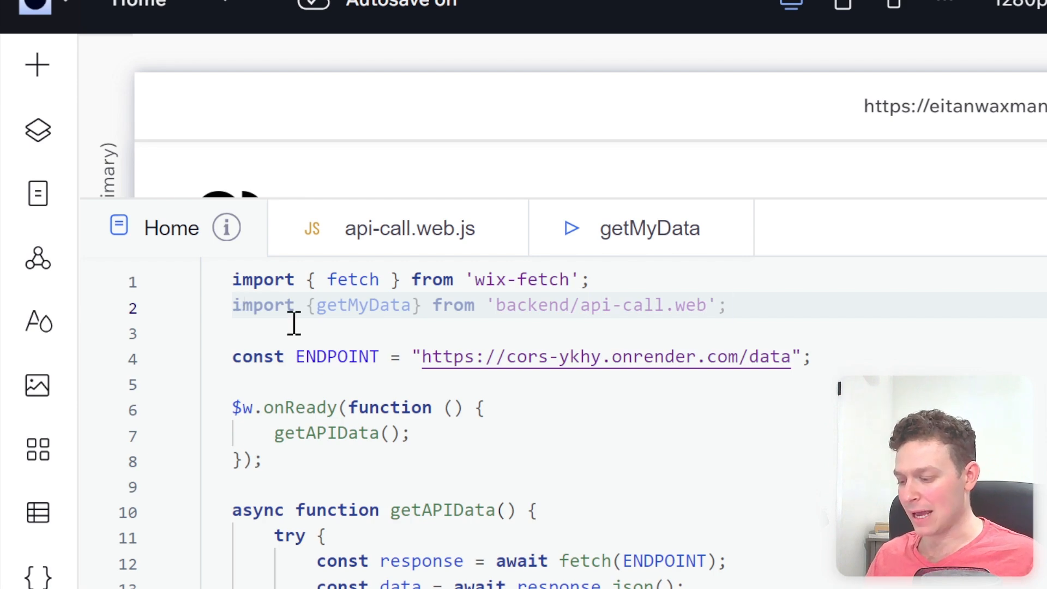
pyautogui.moveTo(382, 474)
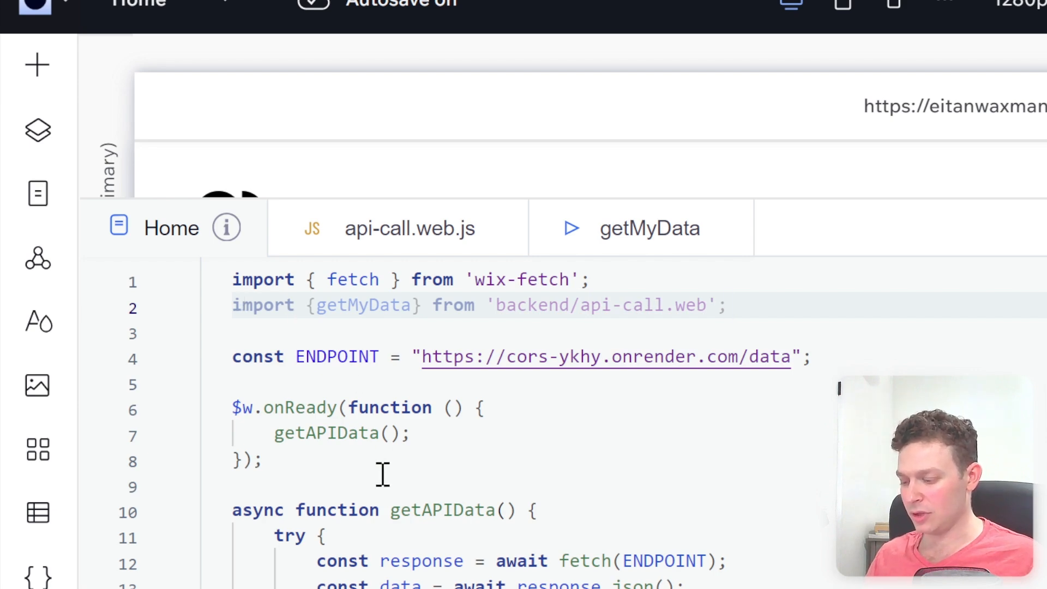
# Replace the try/catch fetch block with 'const data = await getMyData(); console.log(data);'.
pyautogui.scroll(-3)
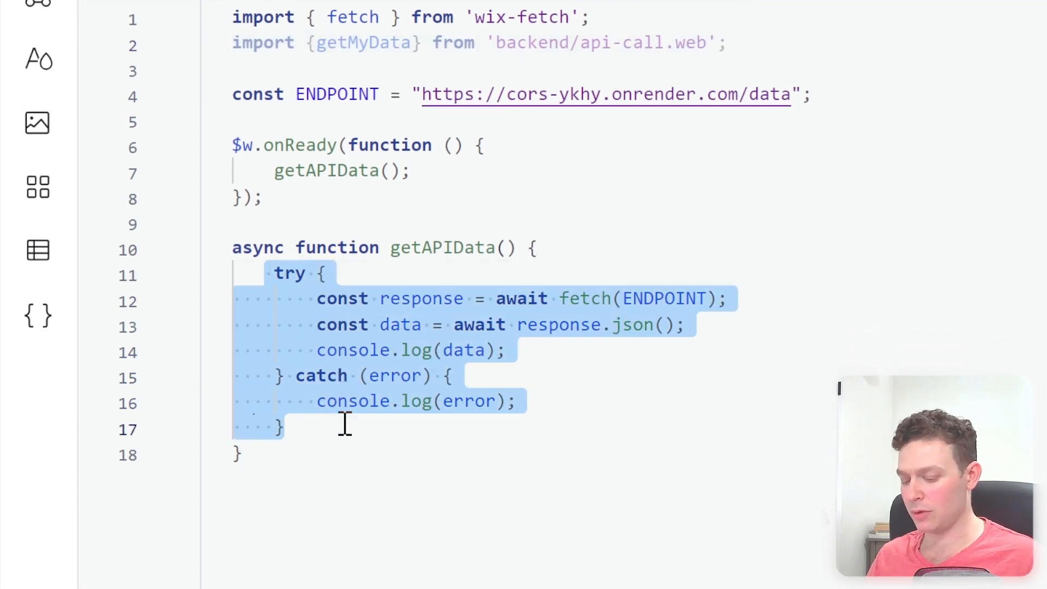
pyautogui.press('Delete')
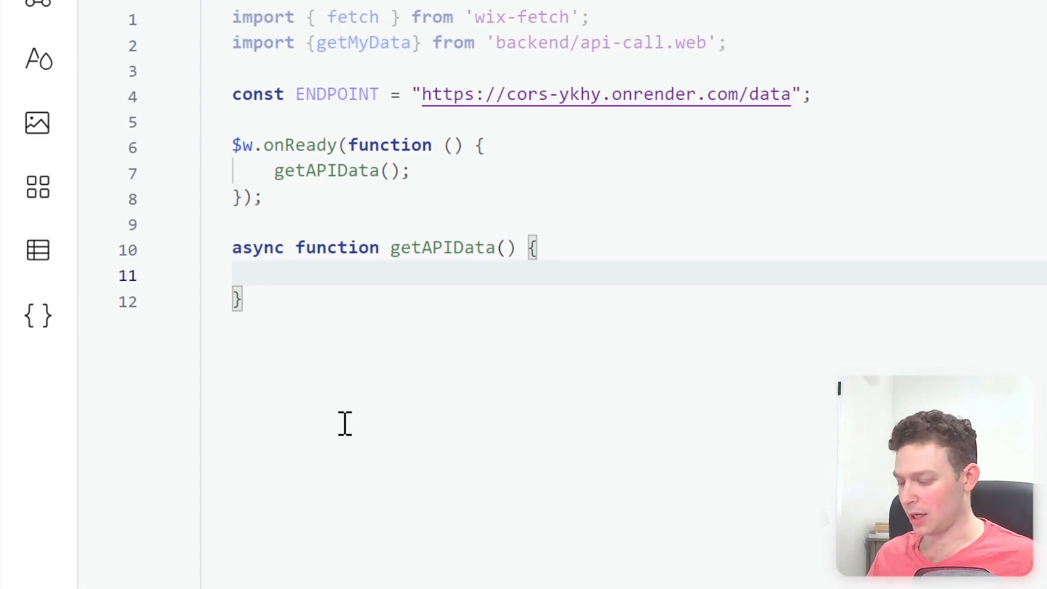
pyautogui.write('const data = await')
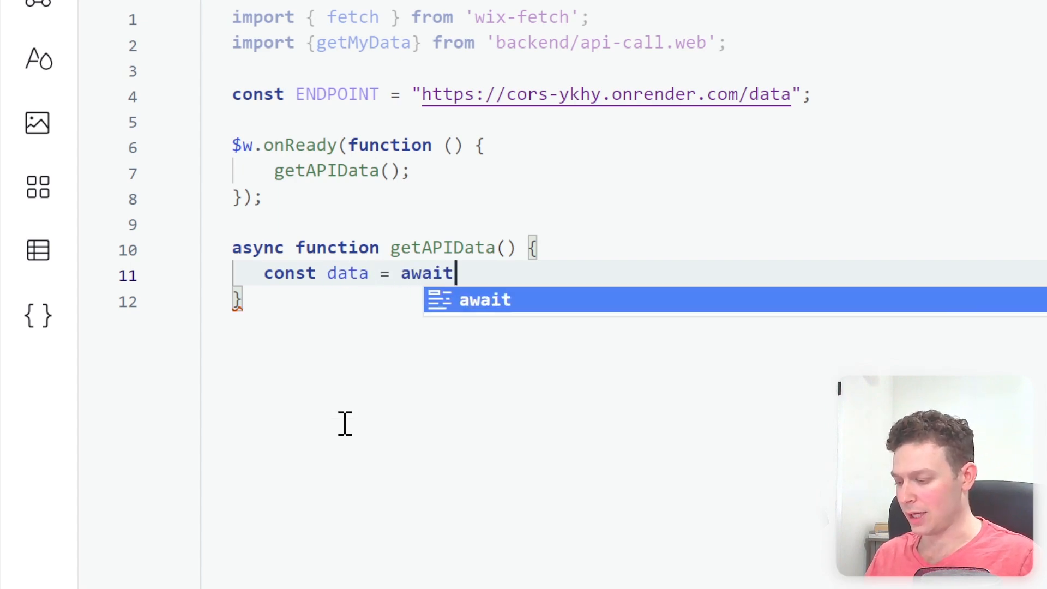
pyautogui.write('getMyData();')
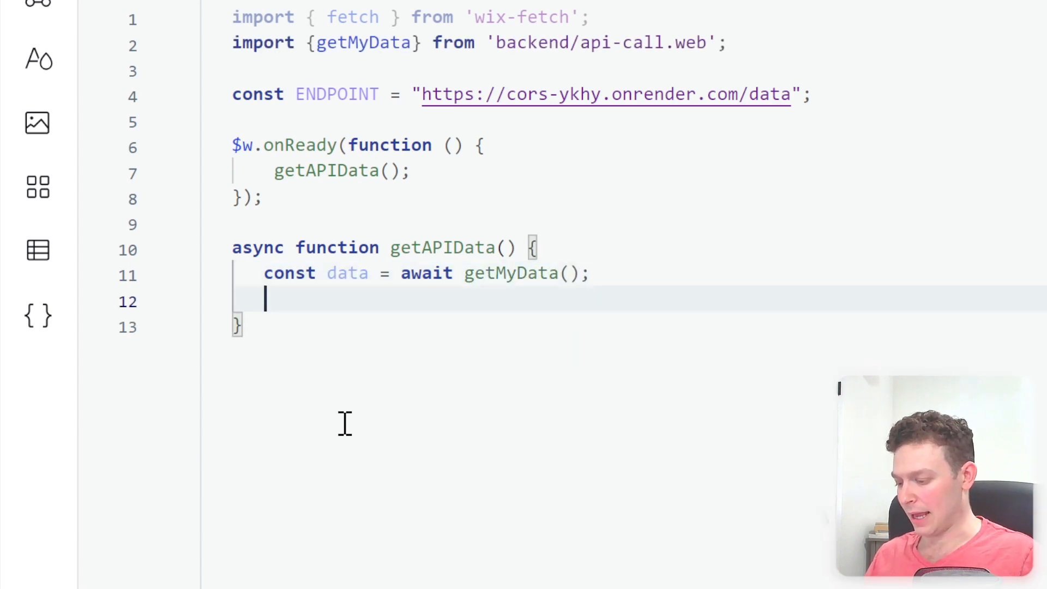
pyautogui.write('console.log')
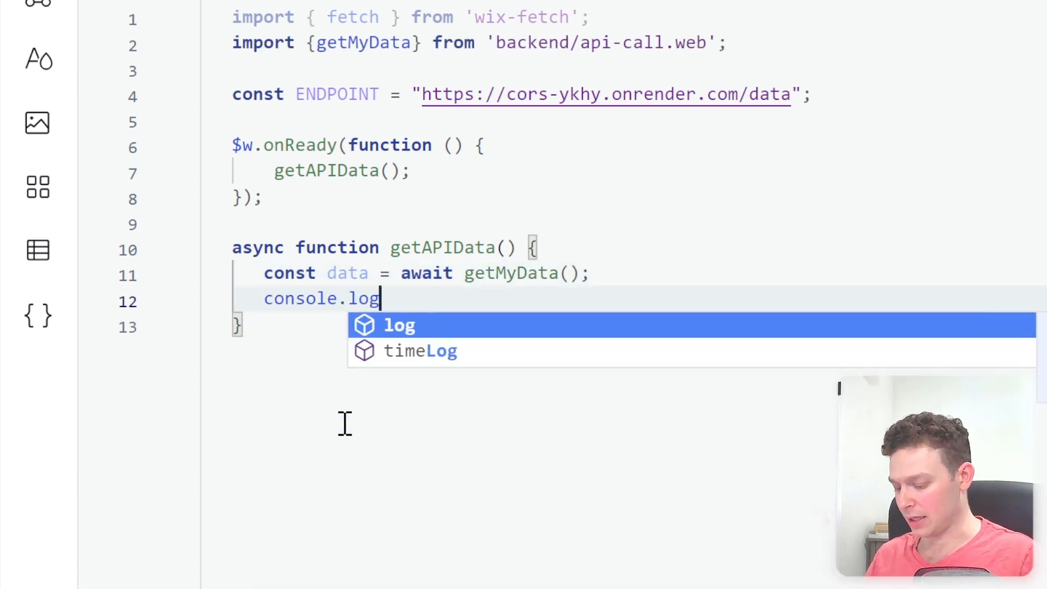
pyautogui.write('data')
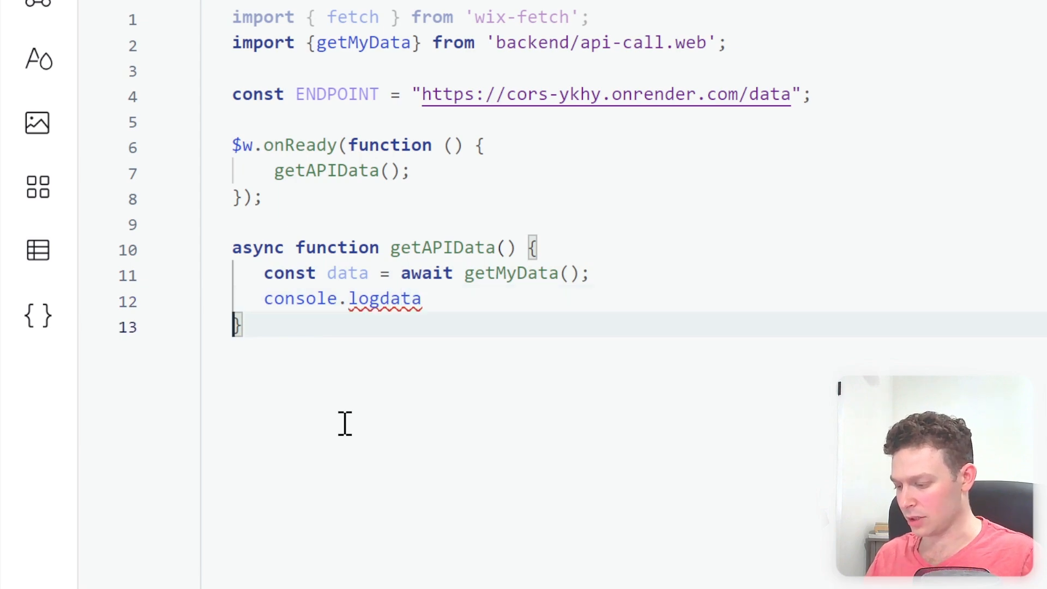
pyautogui.press('Backspace')
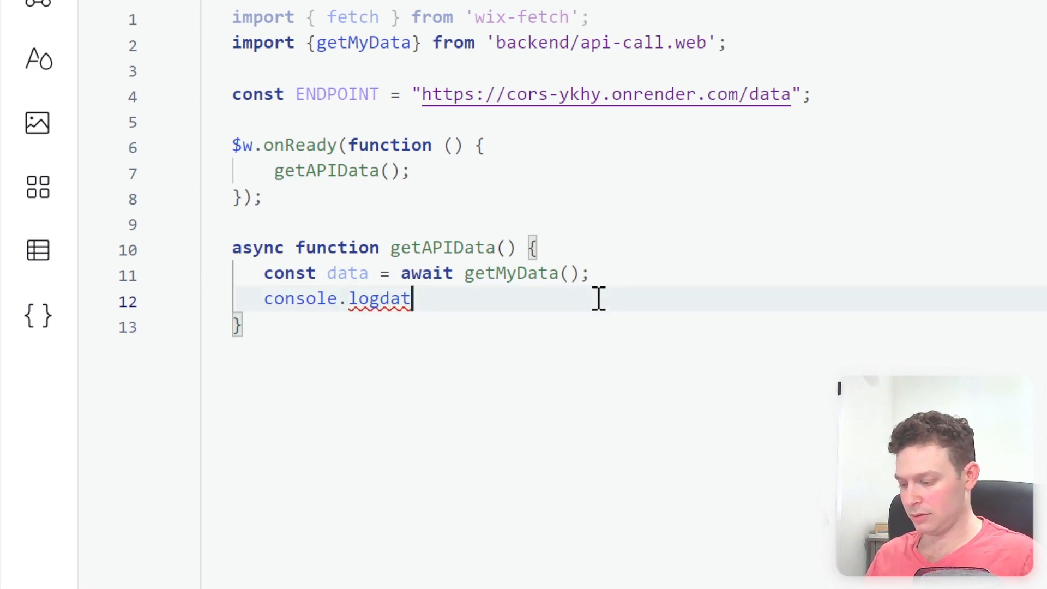
pyautogui.write('(data)')
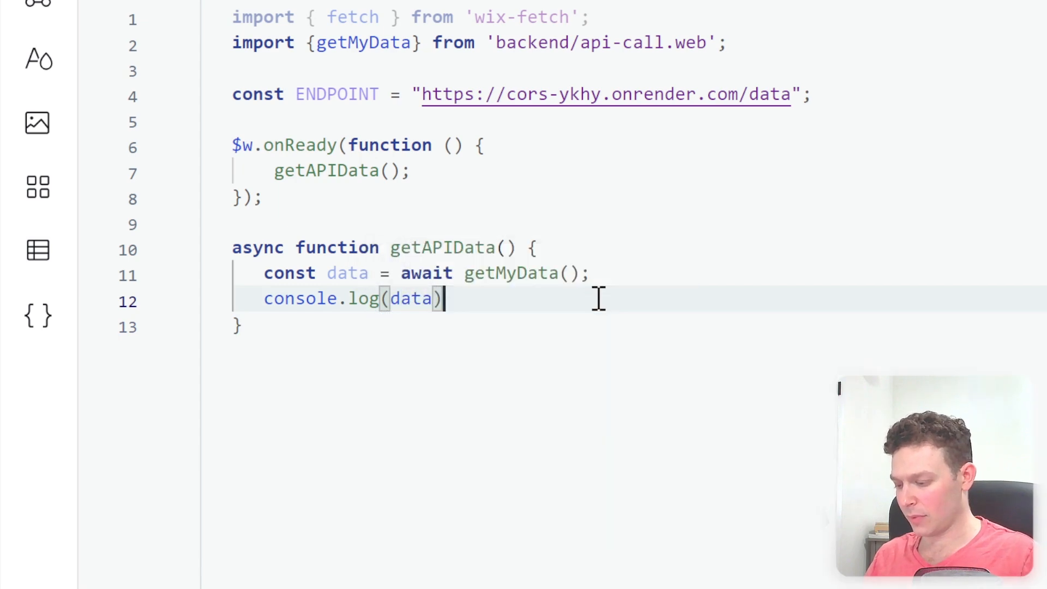
pyautogui.rightClick(598, 299)
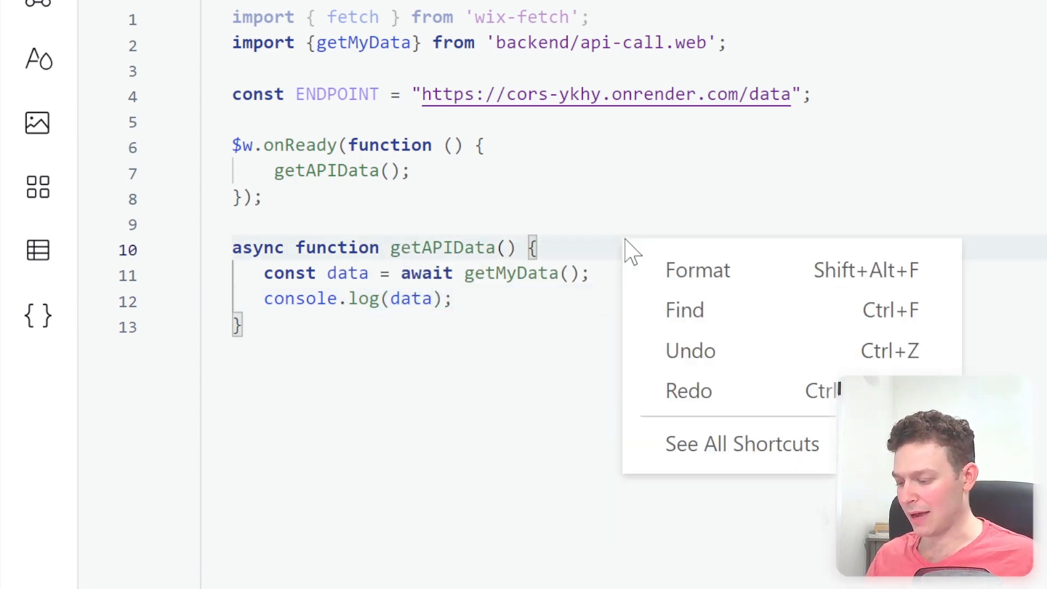
# Format the code and remove the unused wix-fetch import, ENDPOINT line and extra blank line.
pyautogui.click(697, 270)
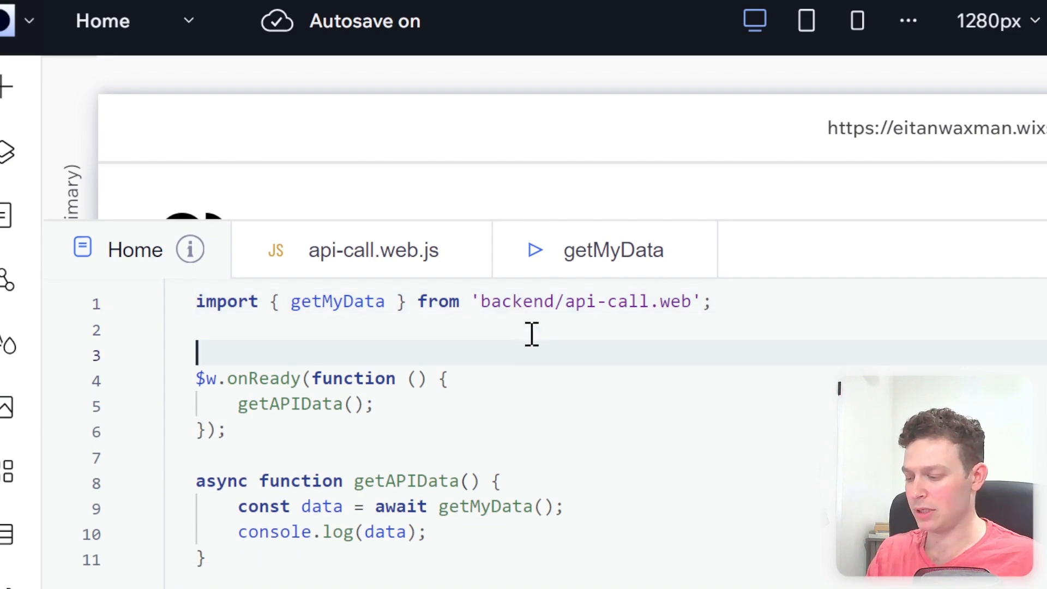
pyautogui.press('Backspace')
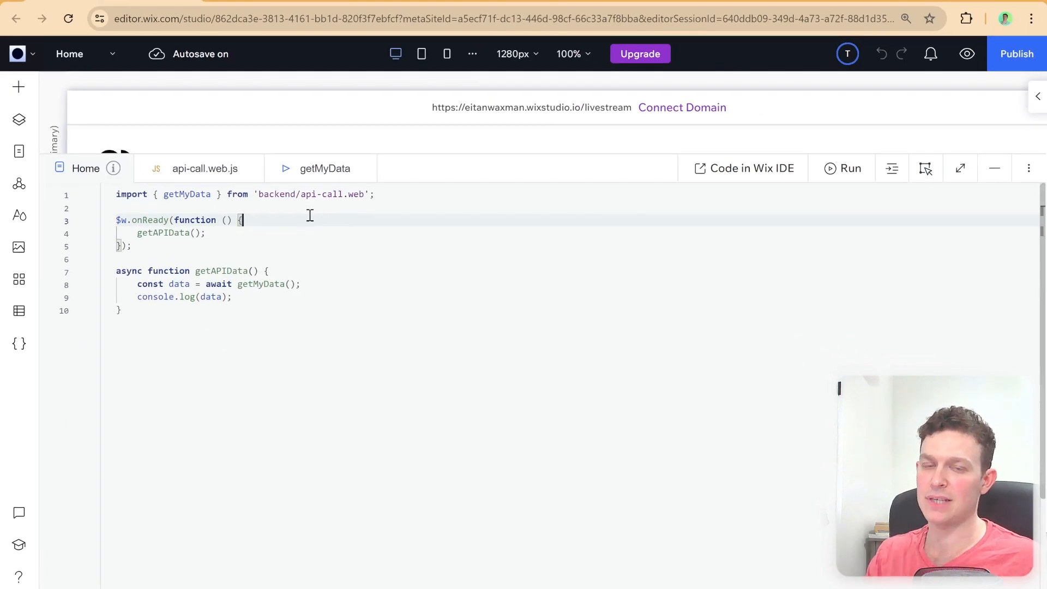
pyautogui.click(842, 168)
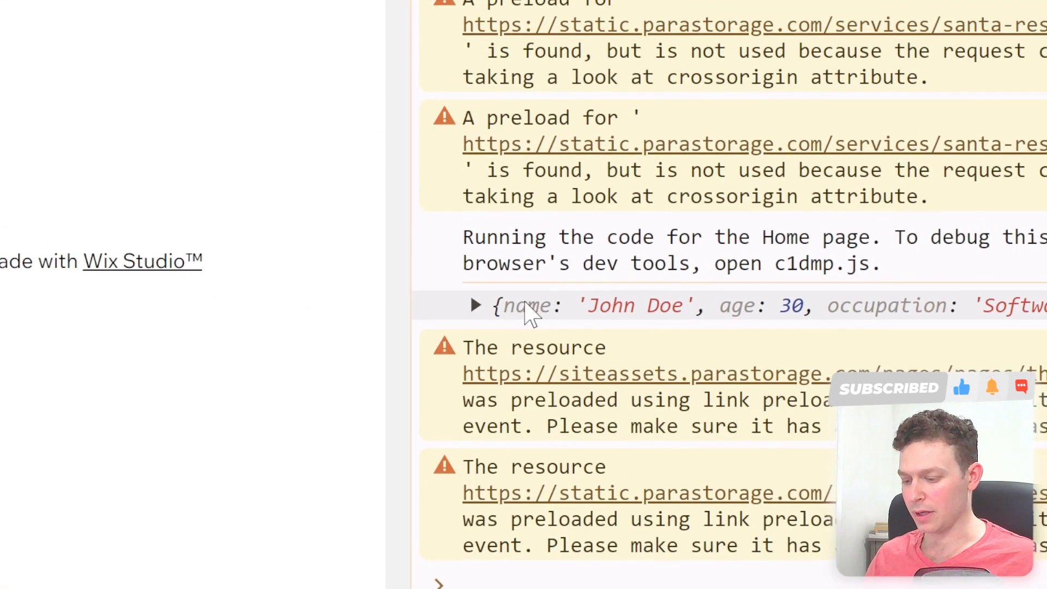
# Expand the logged object to reveal age 30, name John Doe, occupation Software Developer.
pyautogui.click(475, 305)
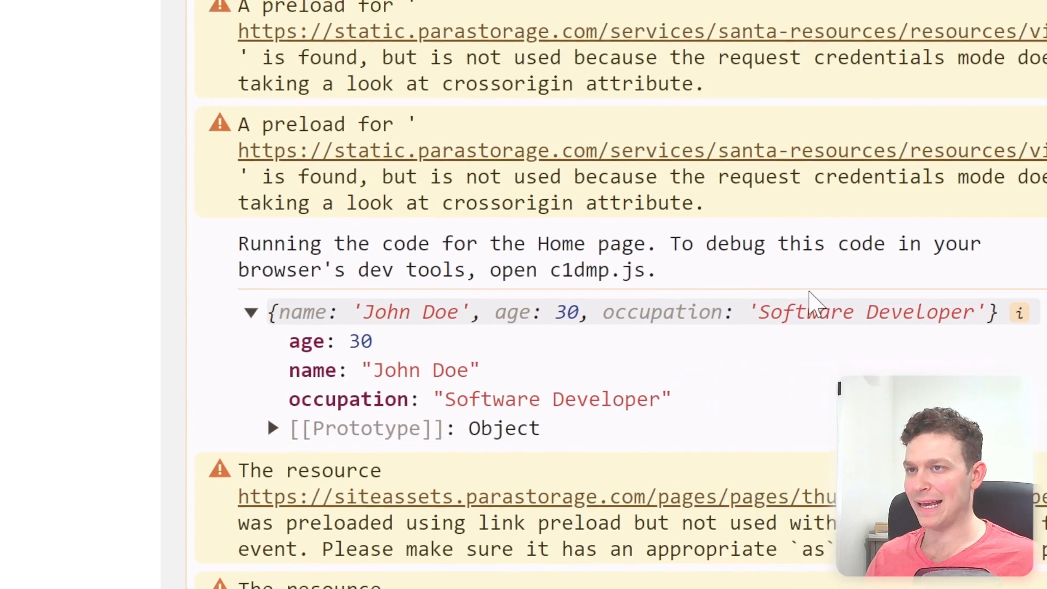